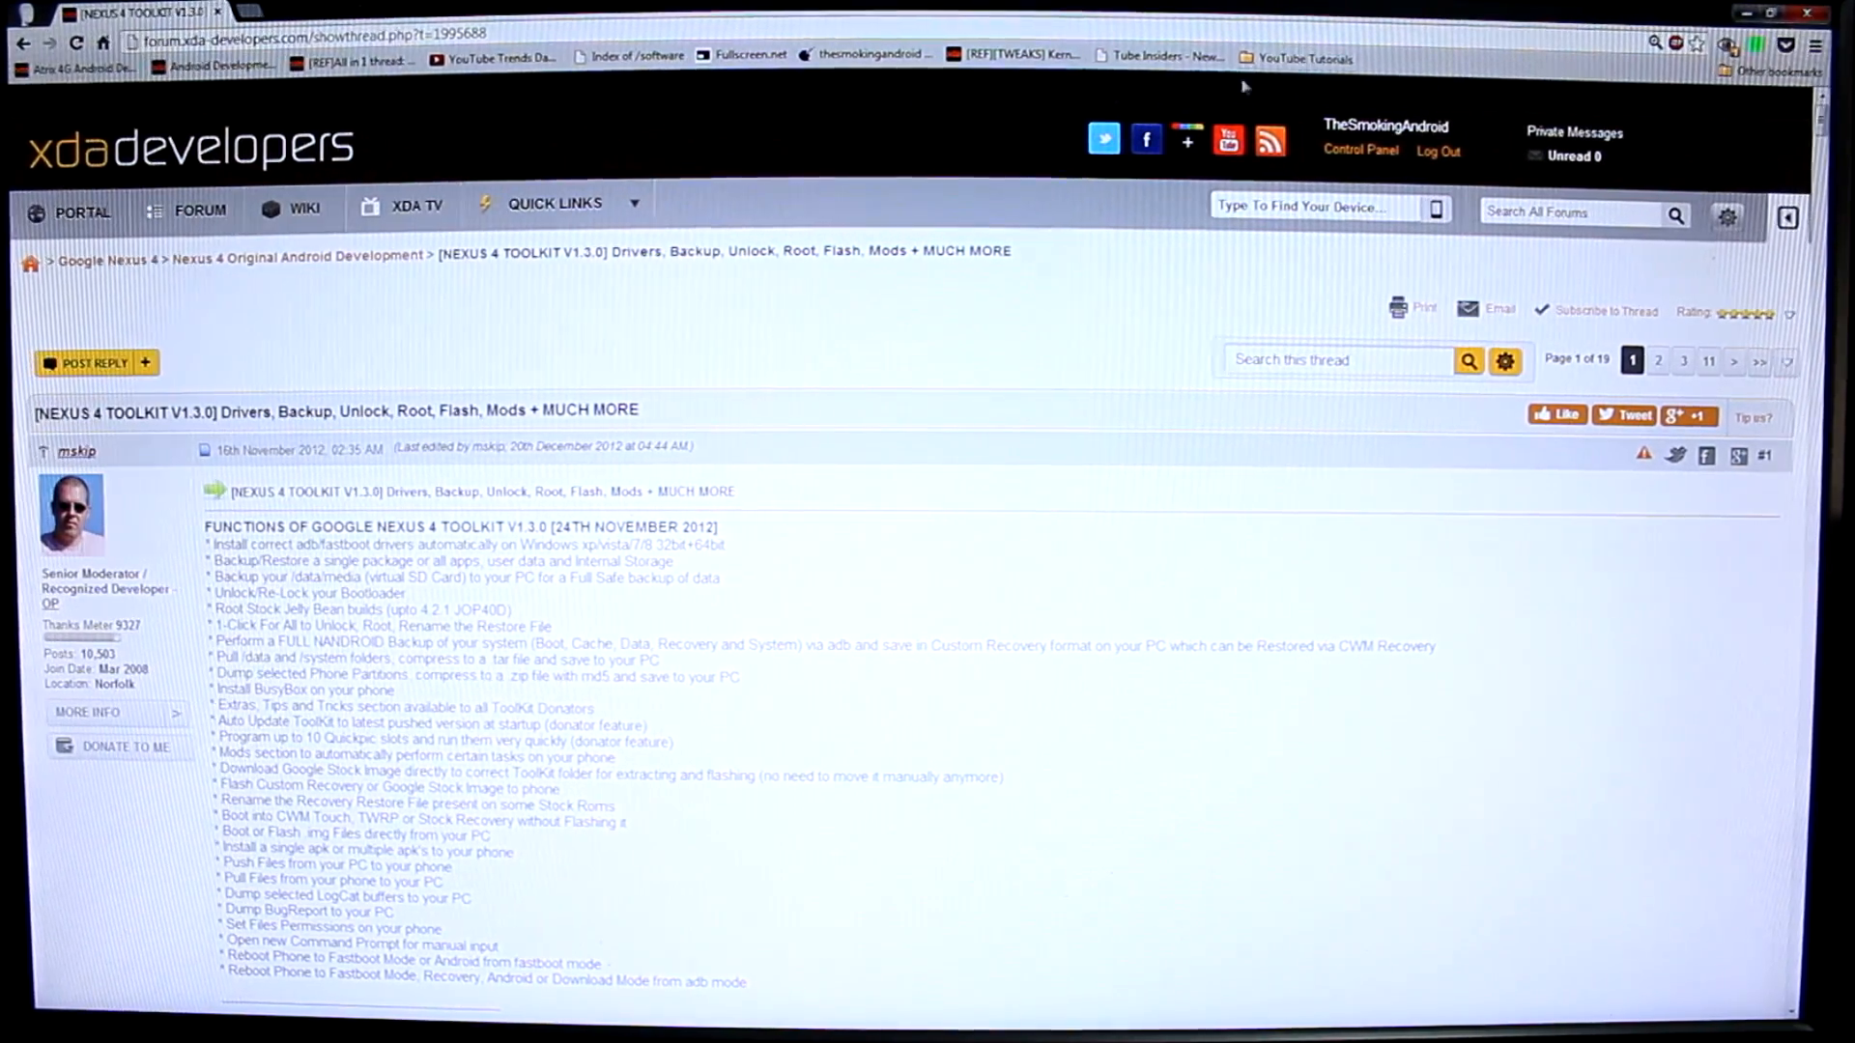
pyautogui.moveTo(847, 89)
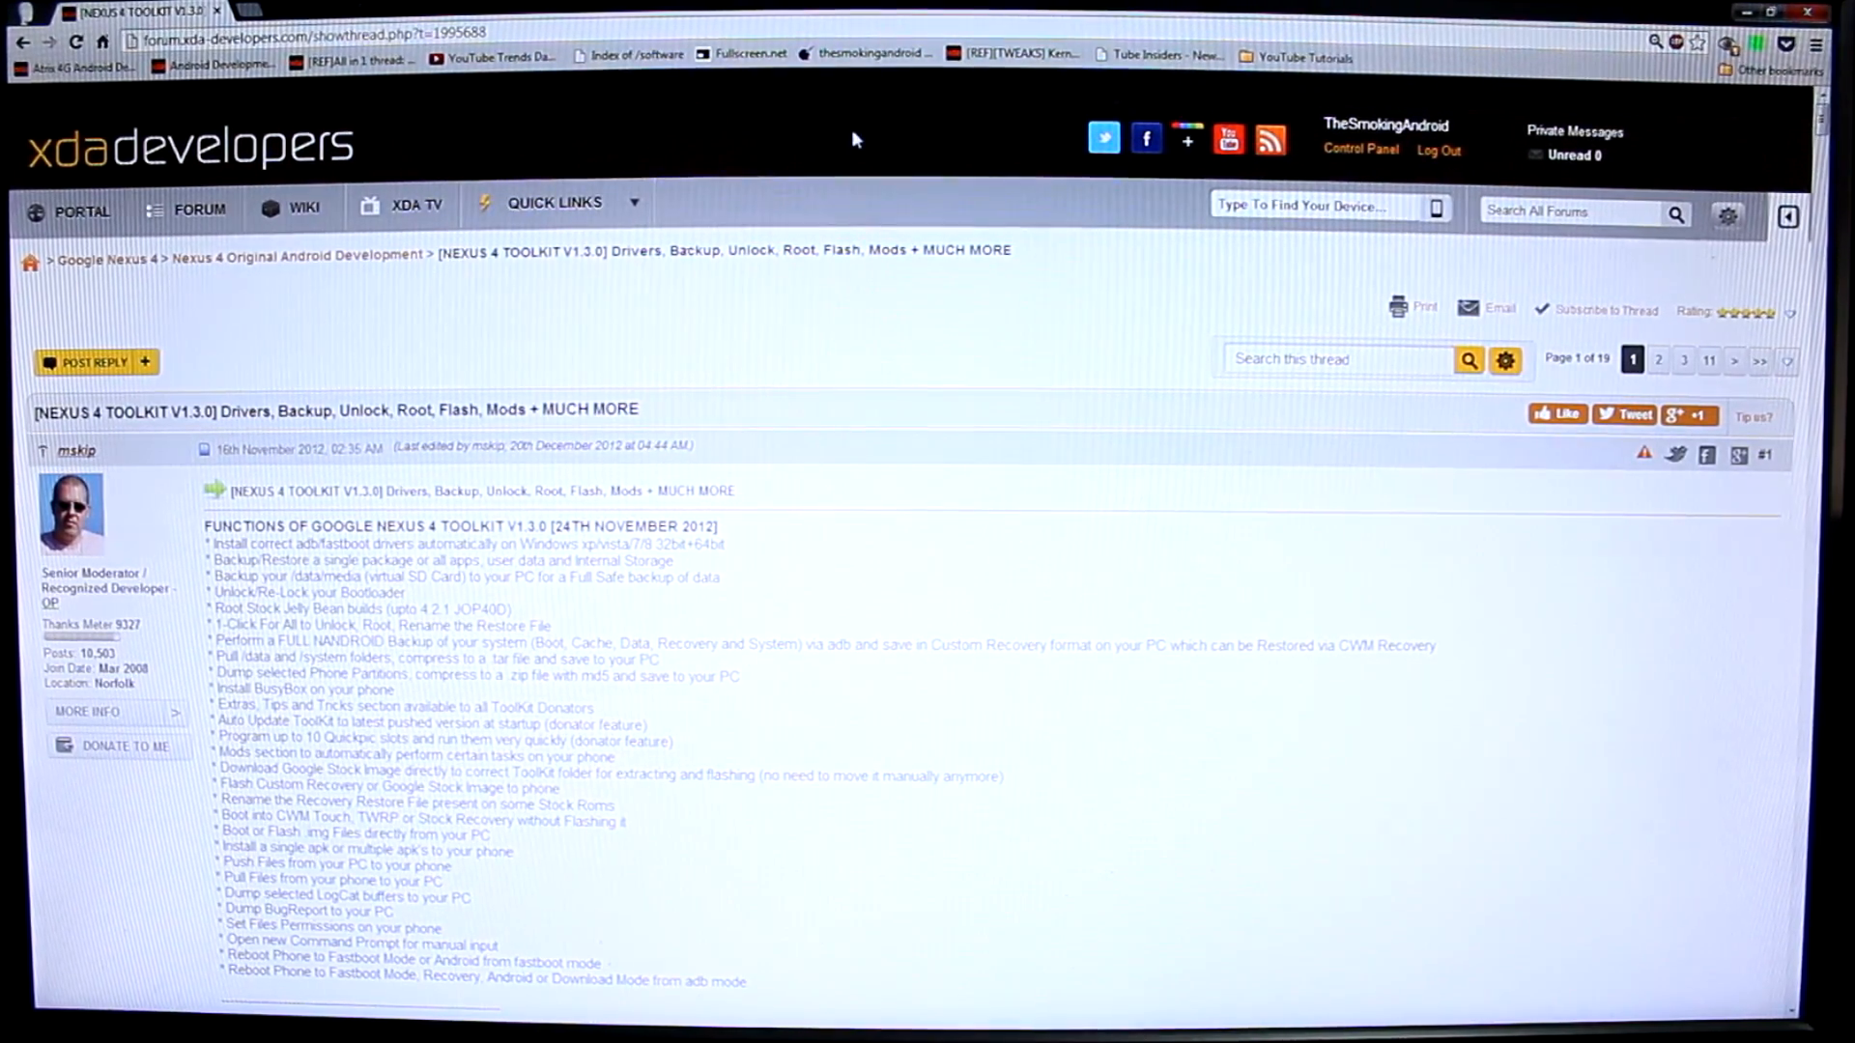
pyautogui.moveTo(995, 393)
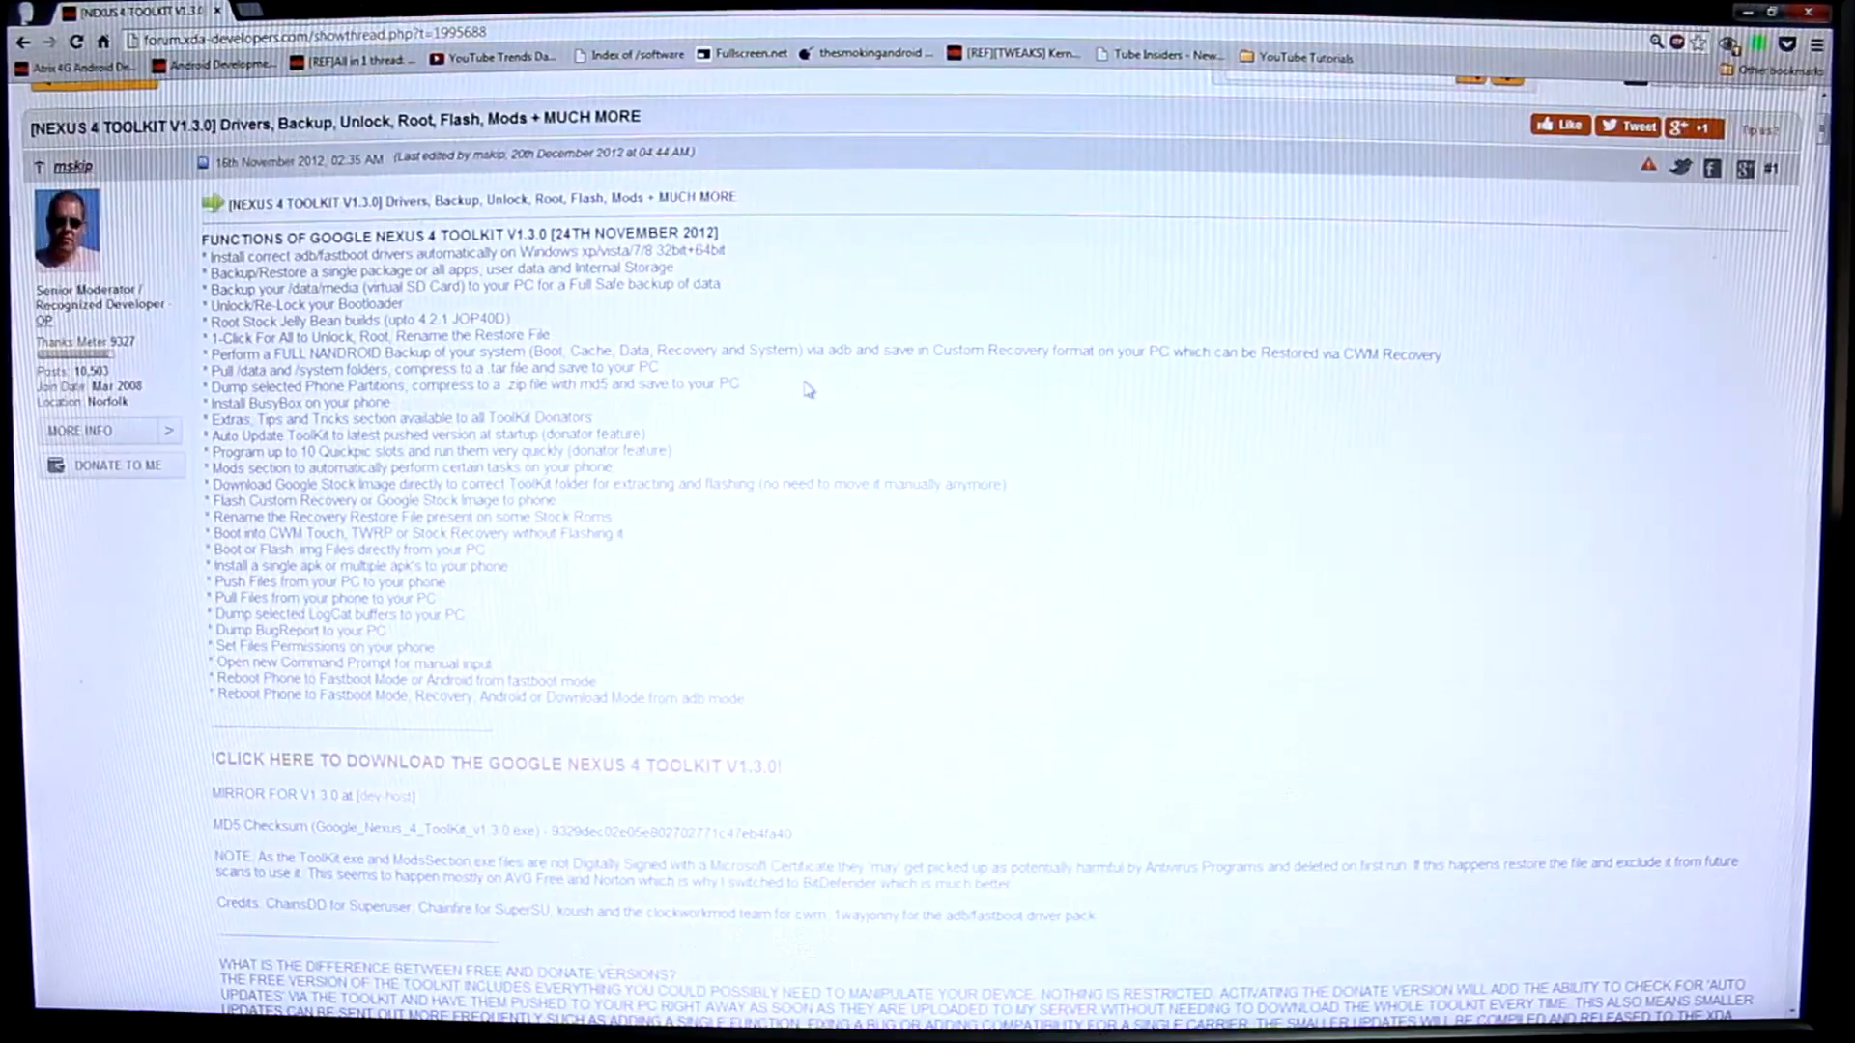
# Step: Scroll past the thread's download section and bring the C: drive Explorer window forward
pyautogui.scroll(-3)
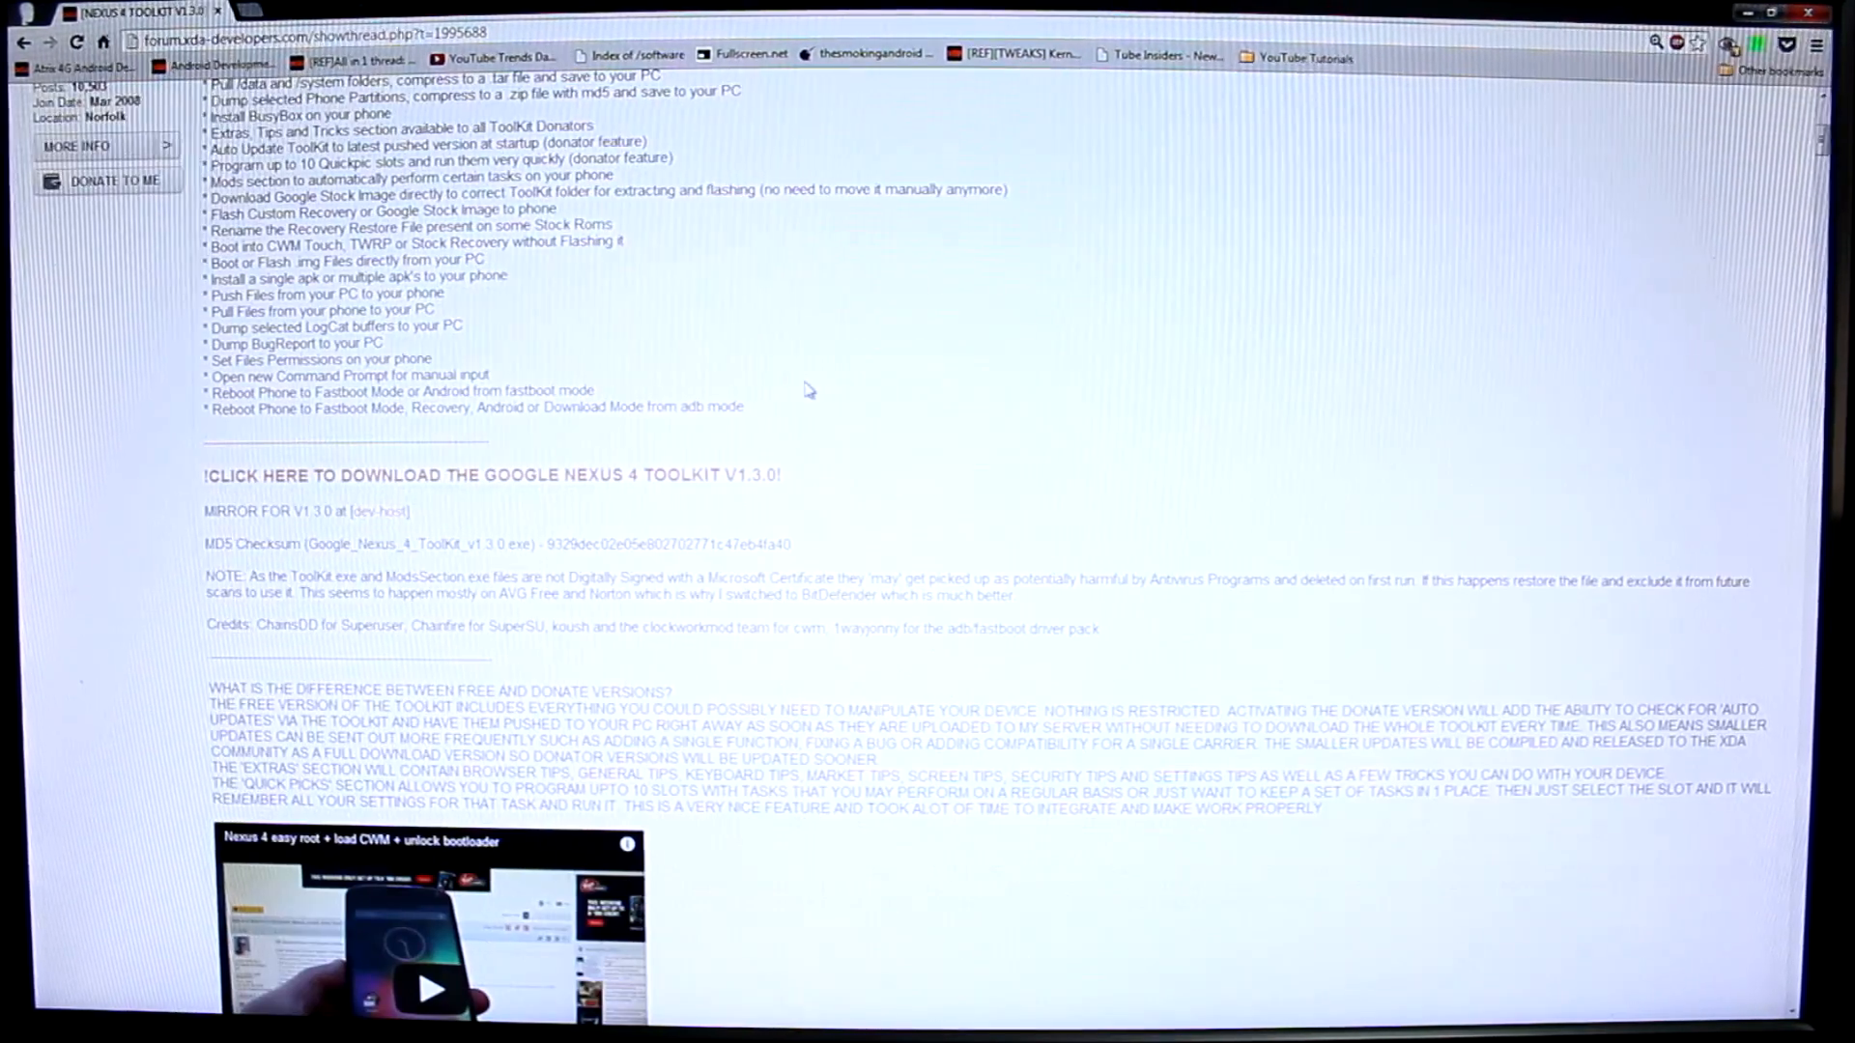
pyautogui.moveTo(343, 474); pyautogui.dragTo(782, 474)
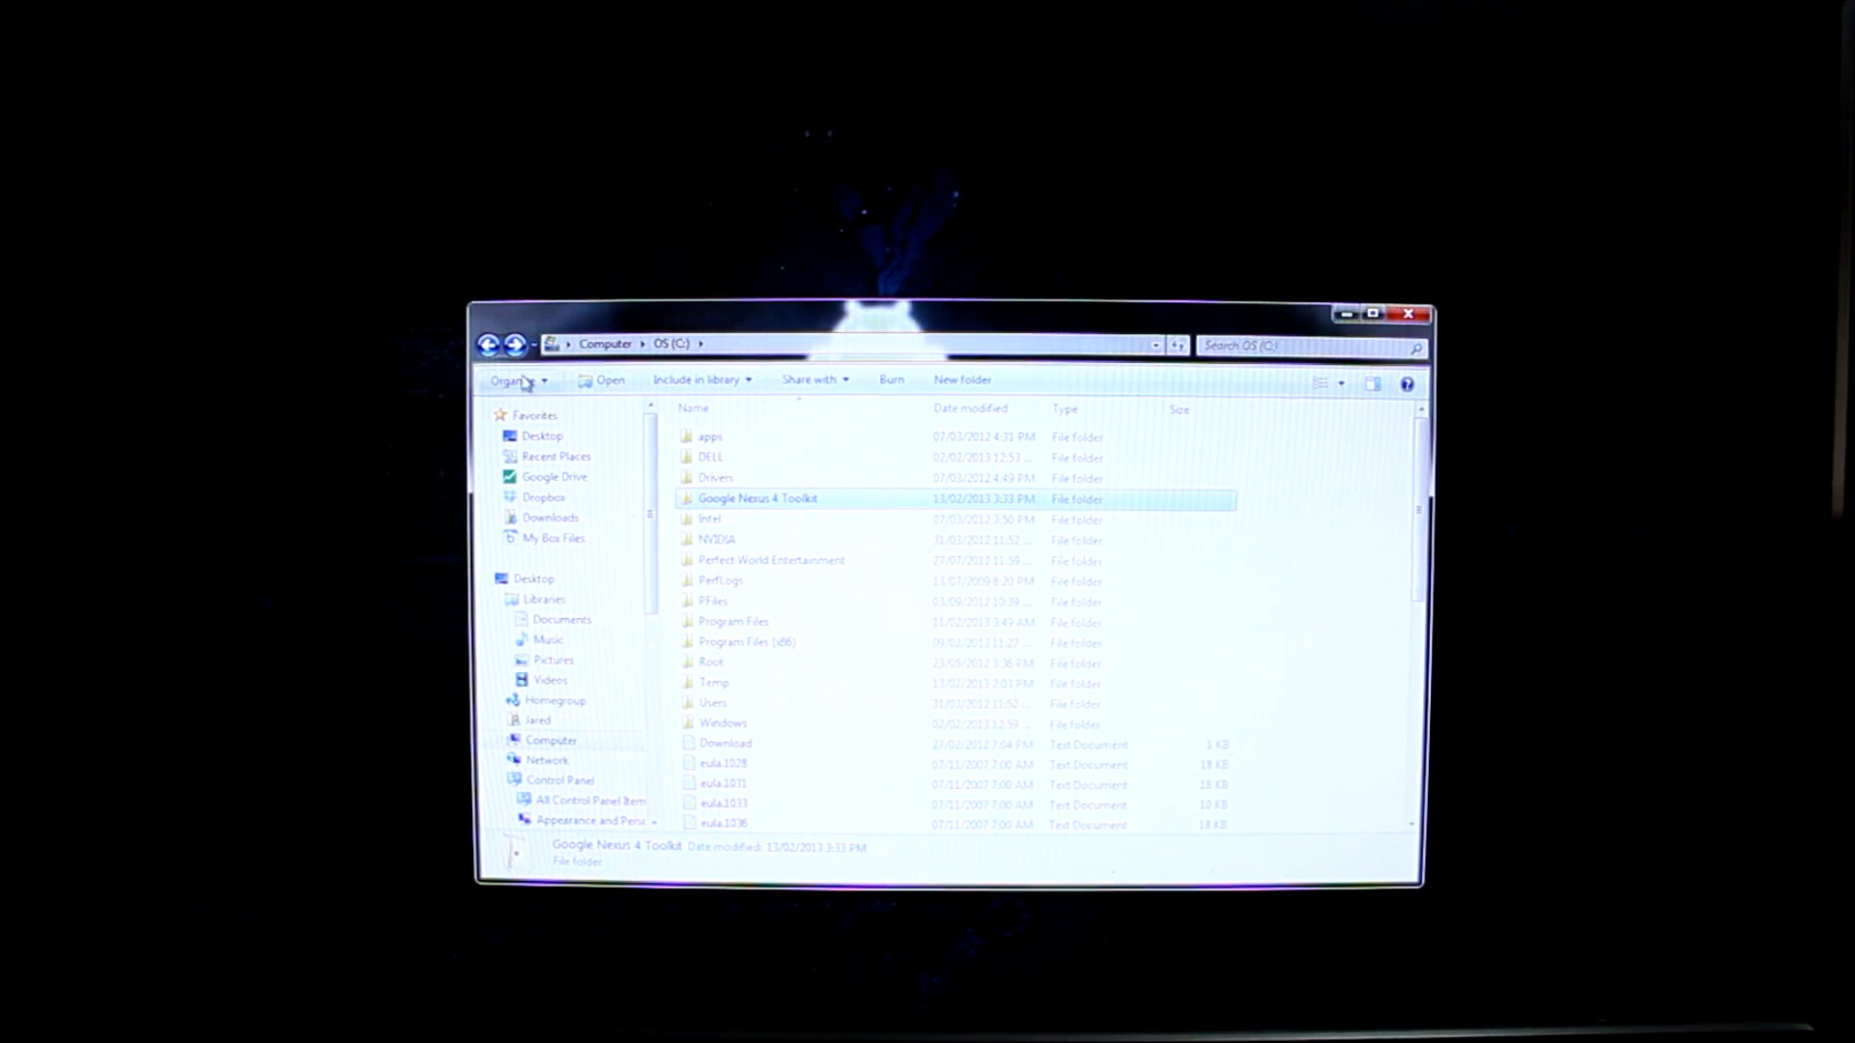
# Step: Browse from Computer into OS (C:) and open the Google Nexus 4 Toolkit folder
pyautogui.click(605, 343)
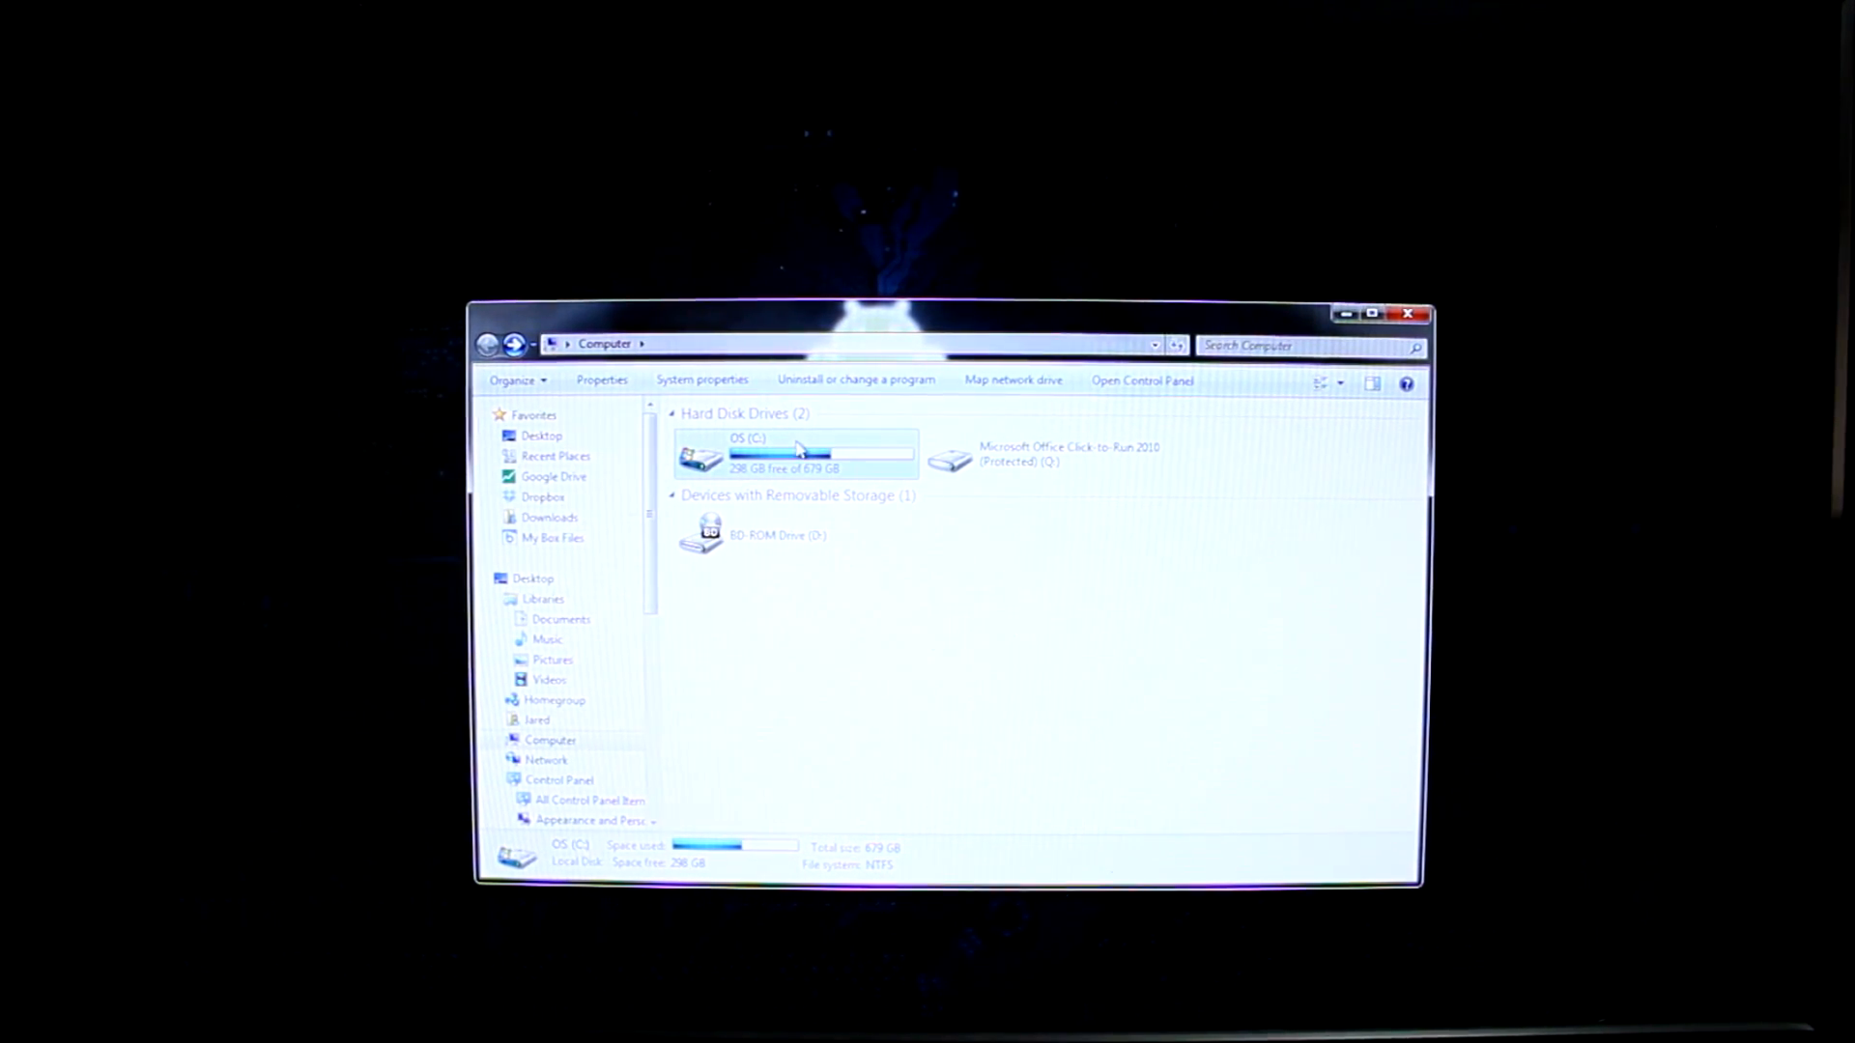
pyautogui.doubleClick(766, 452)
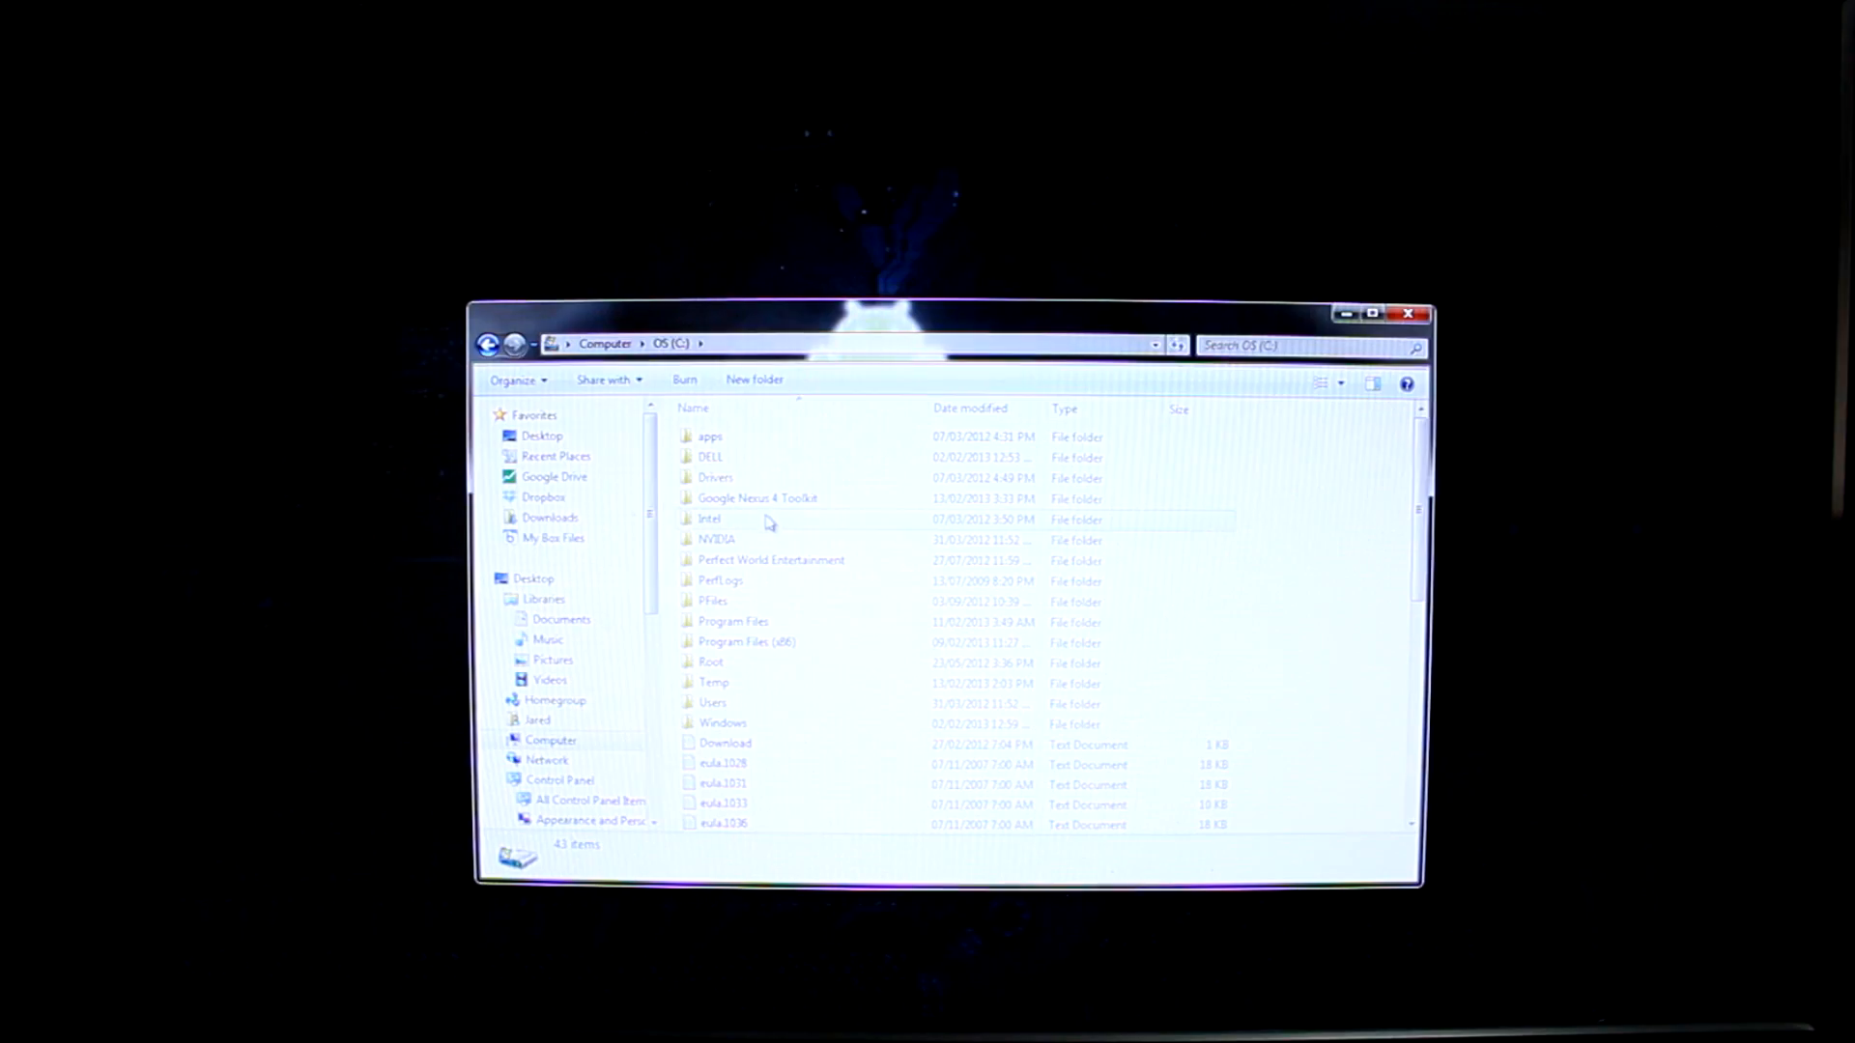
pyautogui.click(757, 499)
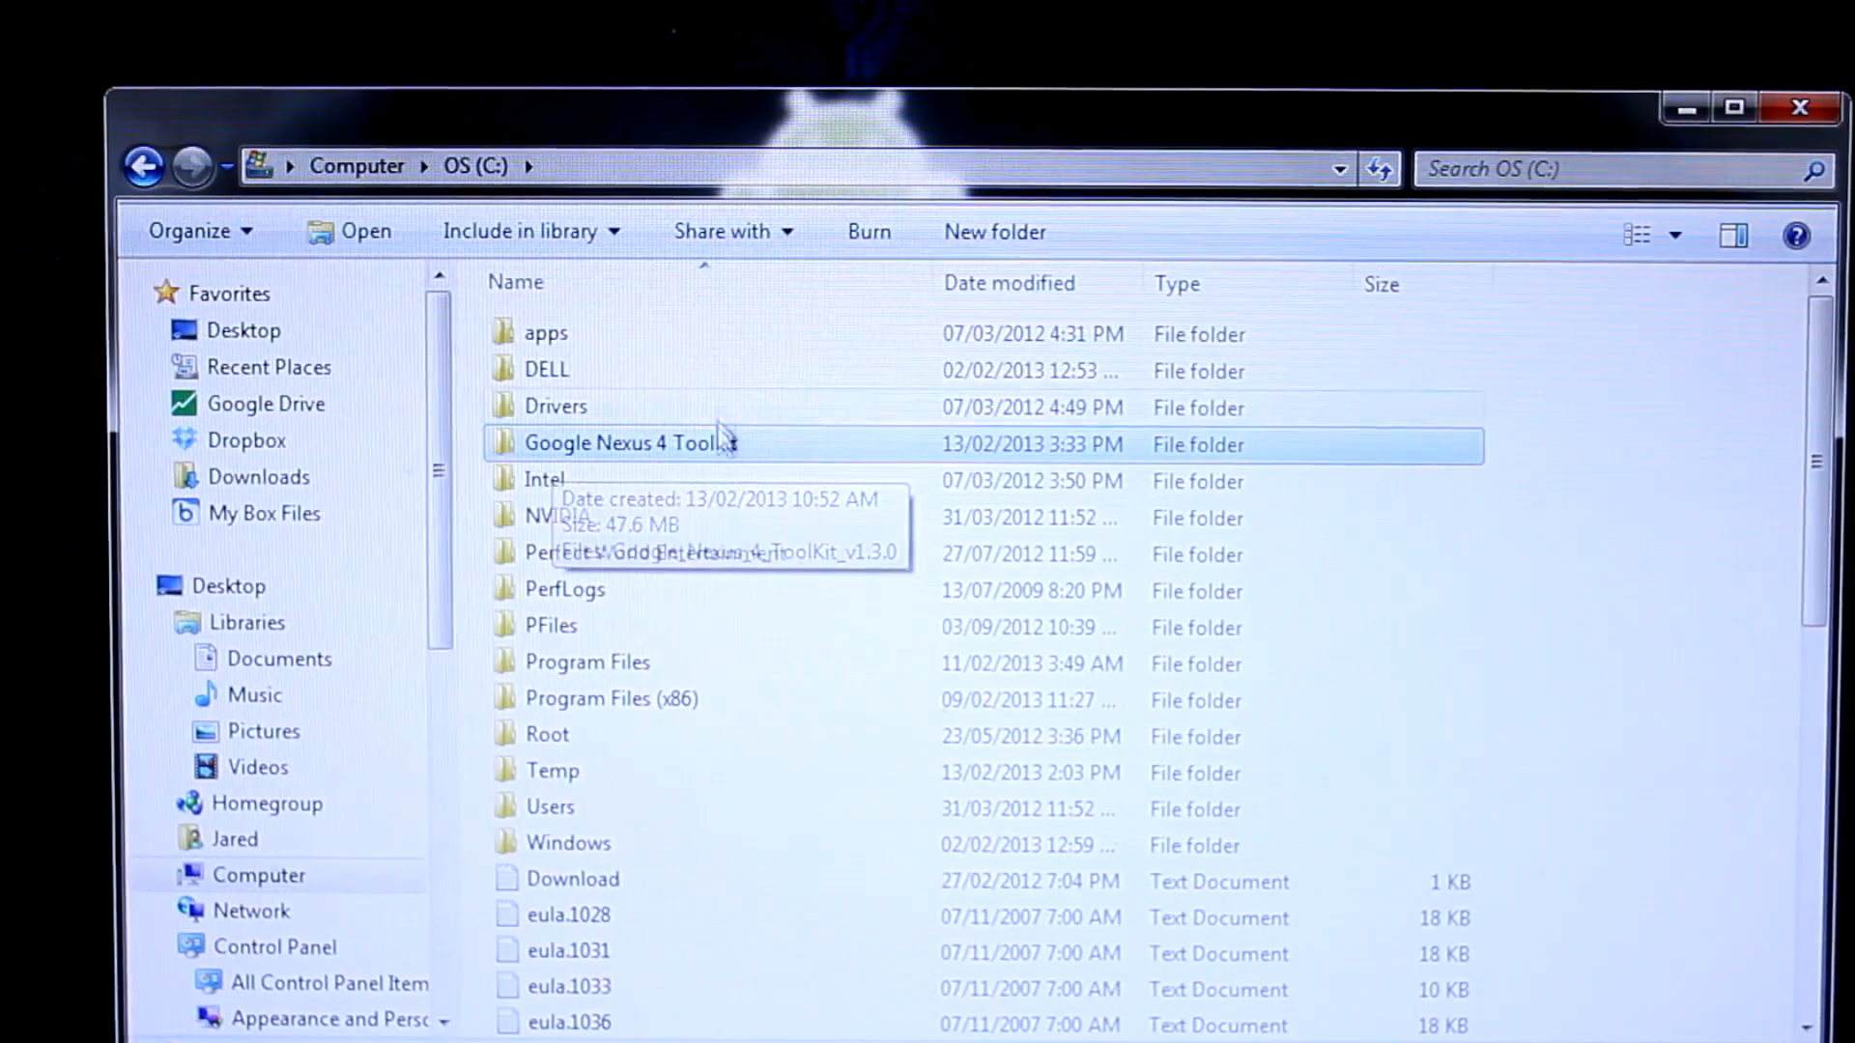
pyautogui.moveTo(750, 448)
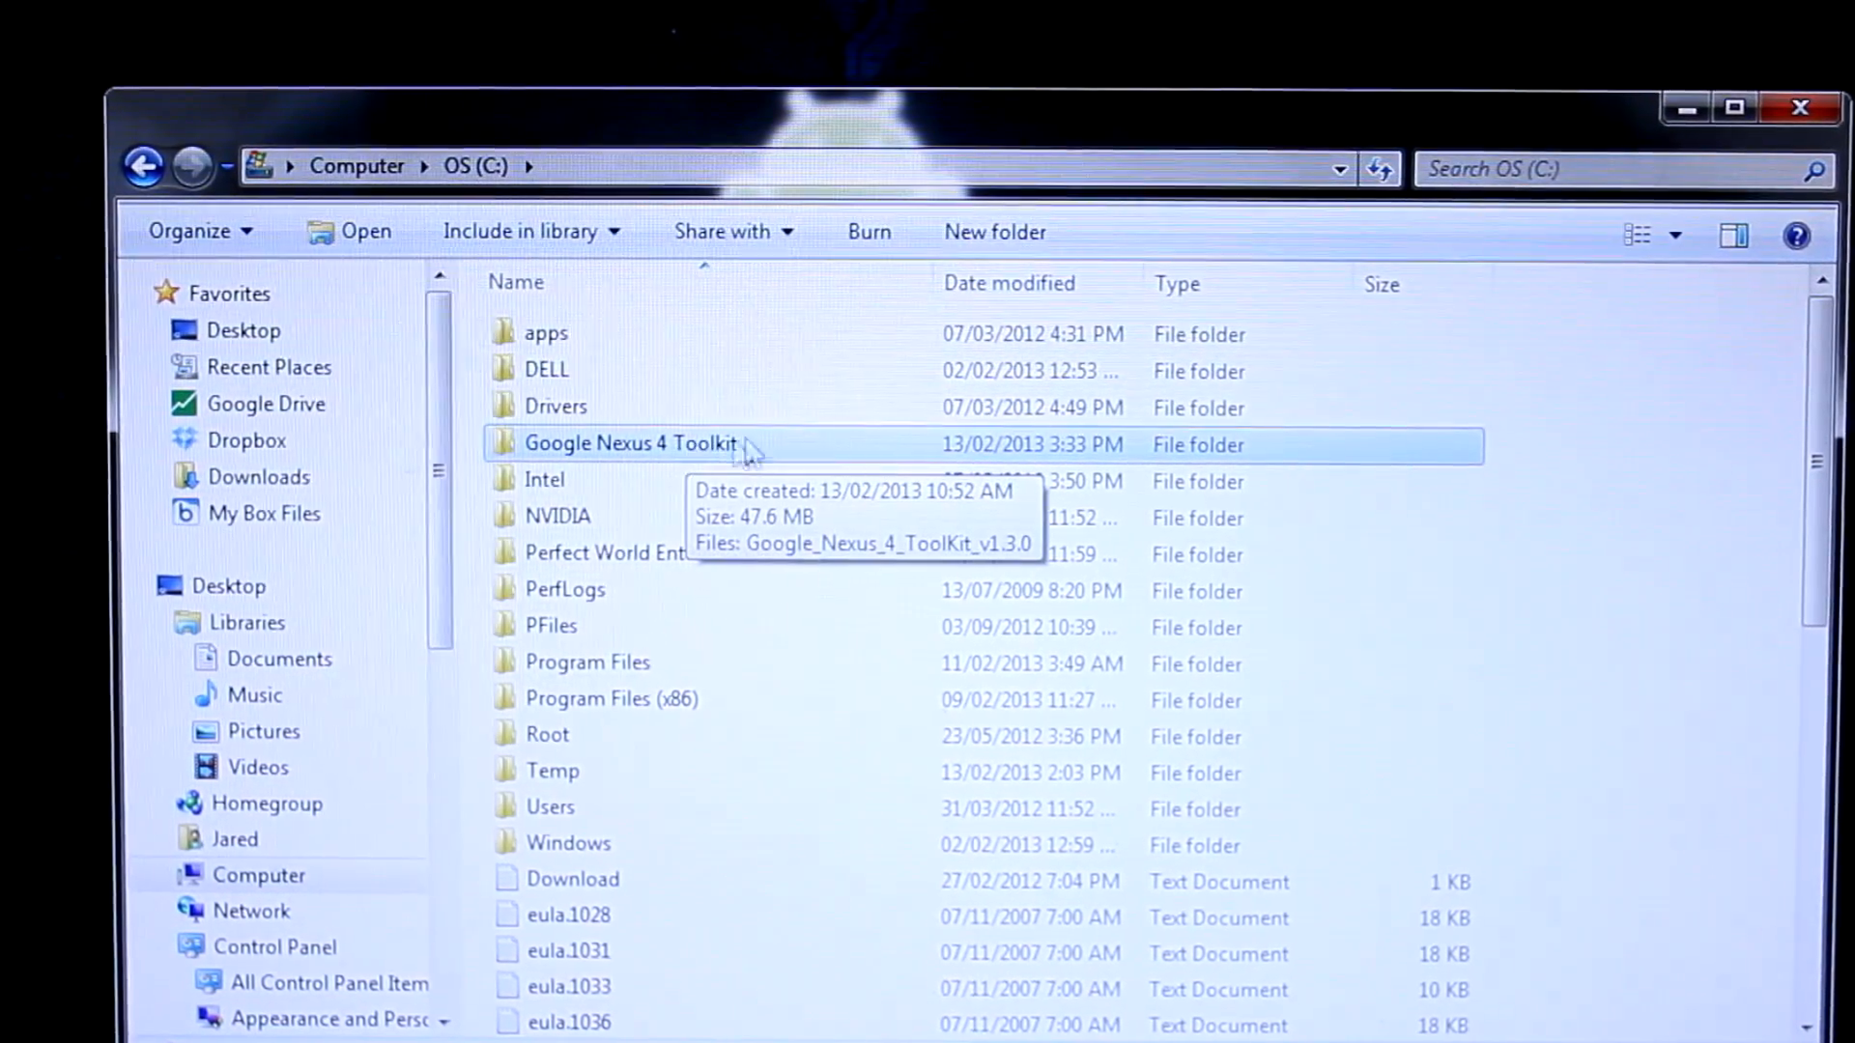
pyautogui.moveTo(828, 799)
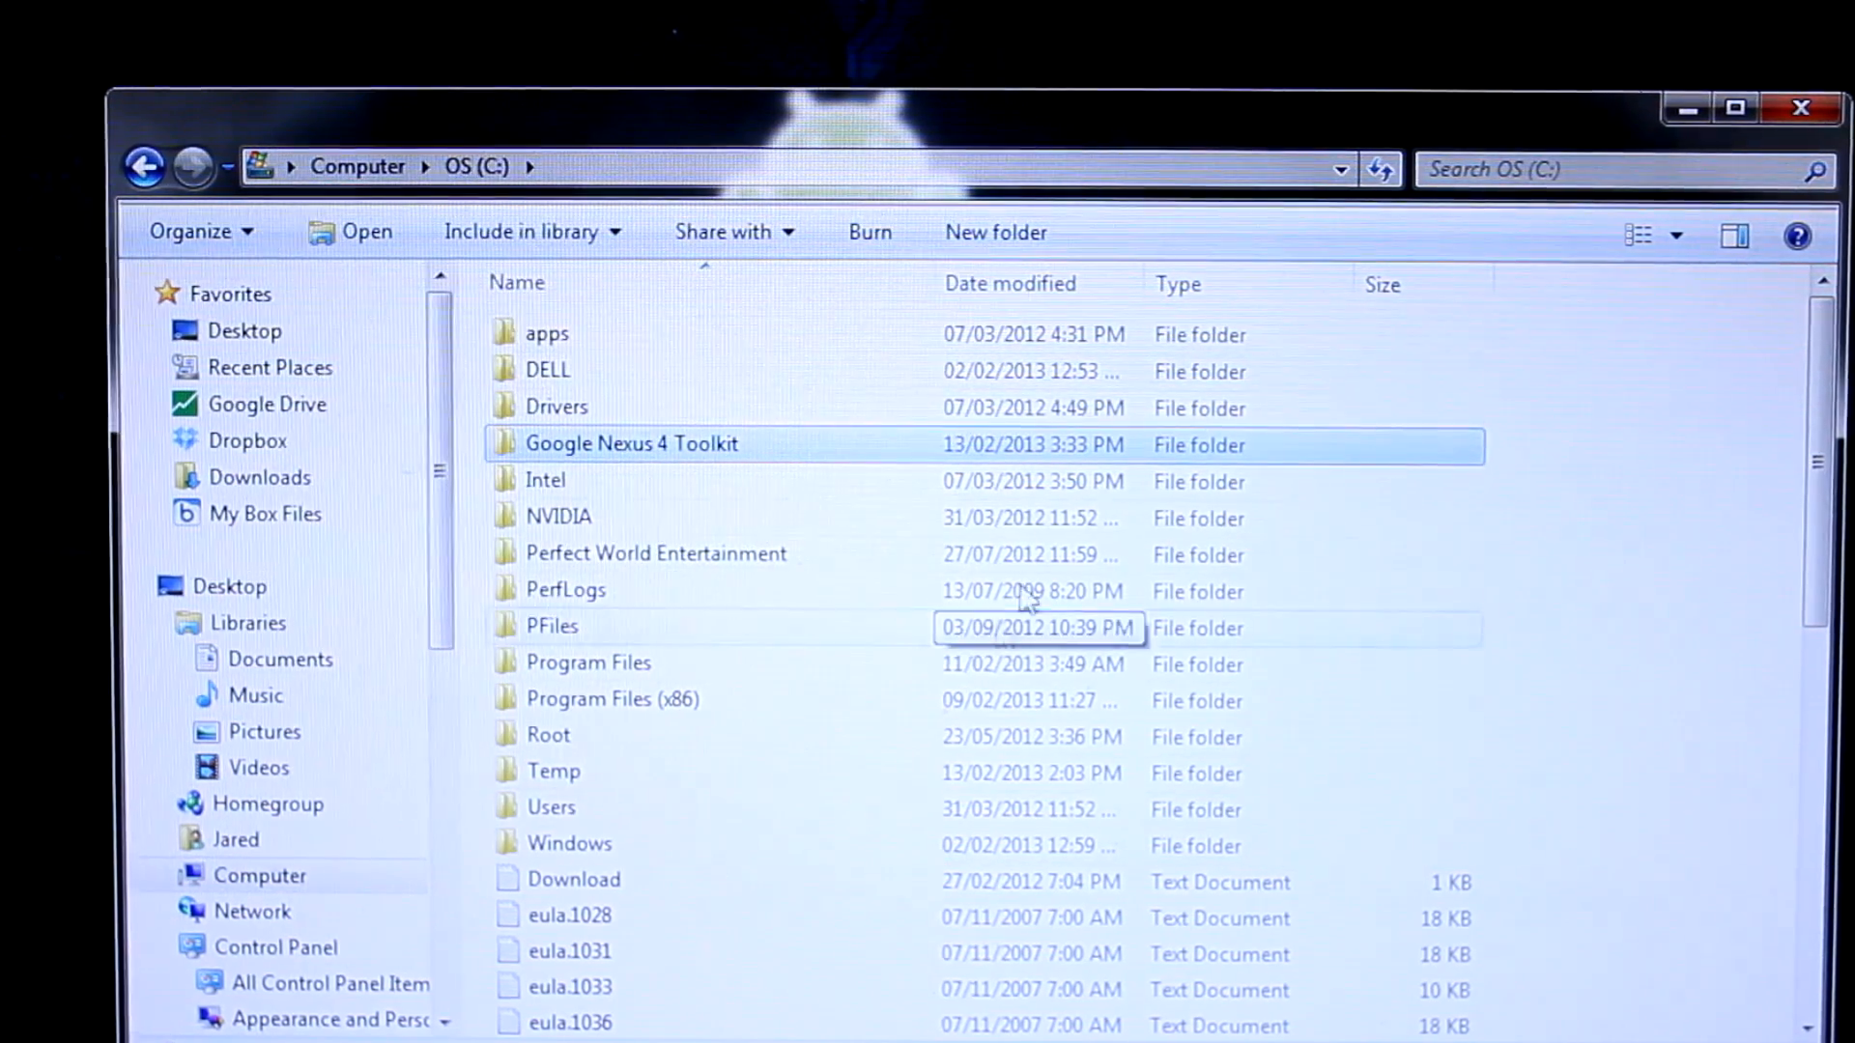
pyautogui.moveTo(626, 735)
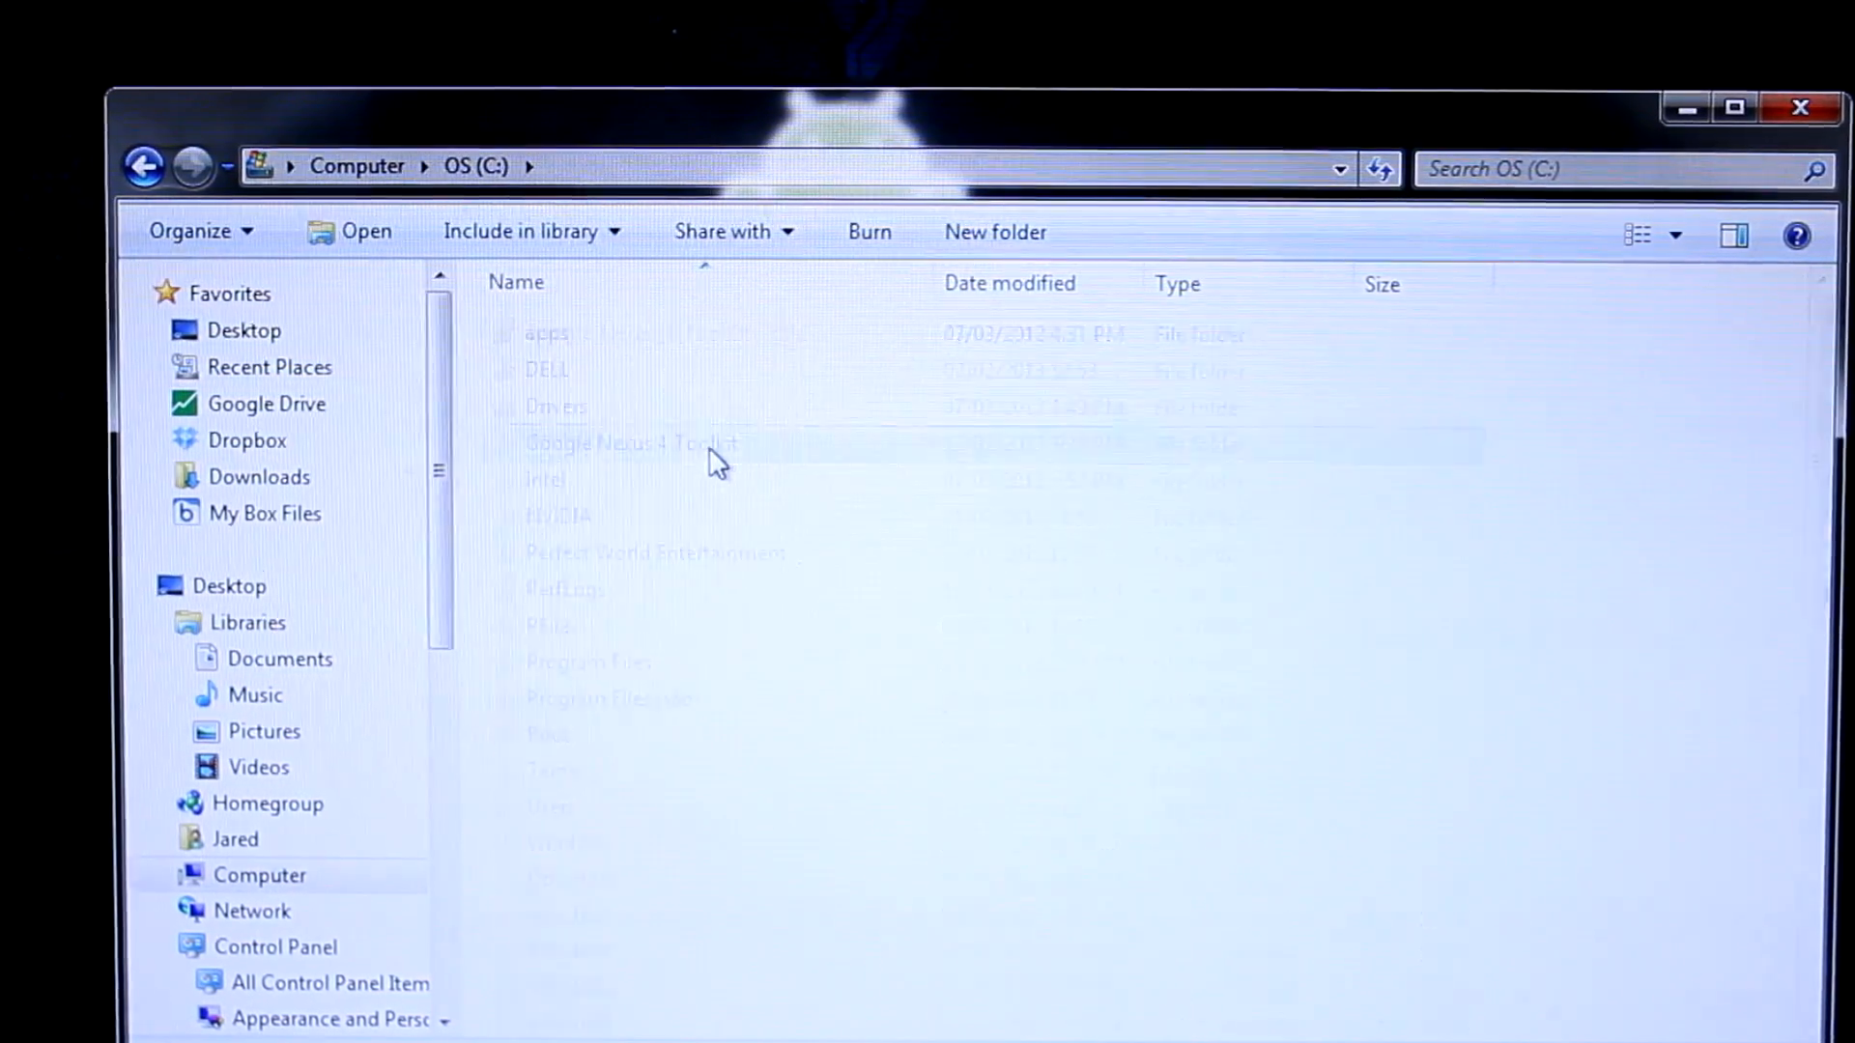
pyautogui.doubleClick(630, 443)
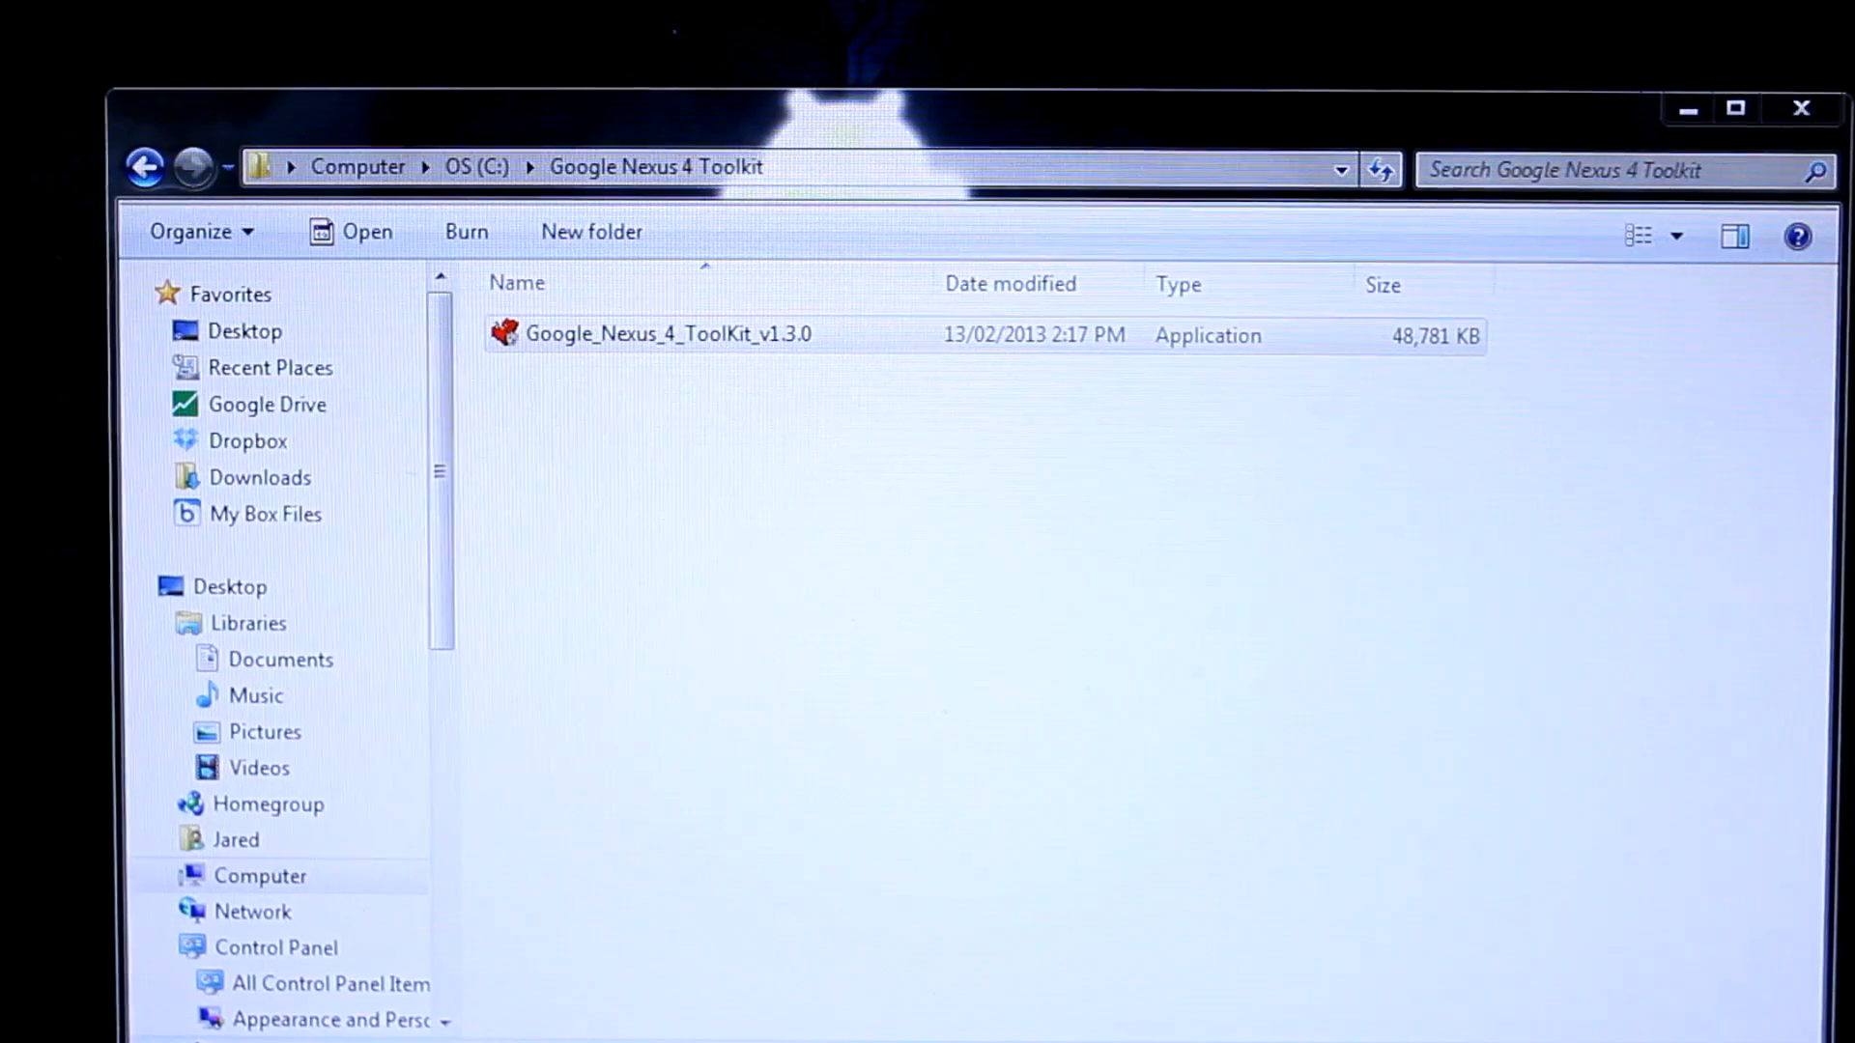
# Step: Launch Google_Nexus_4_ToolKit_v1.3.0.exe and get past the Readme page
pyautogui.doubleClick(657, 333)
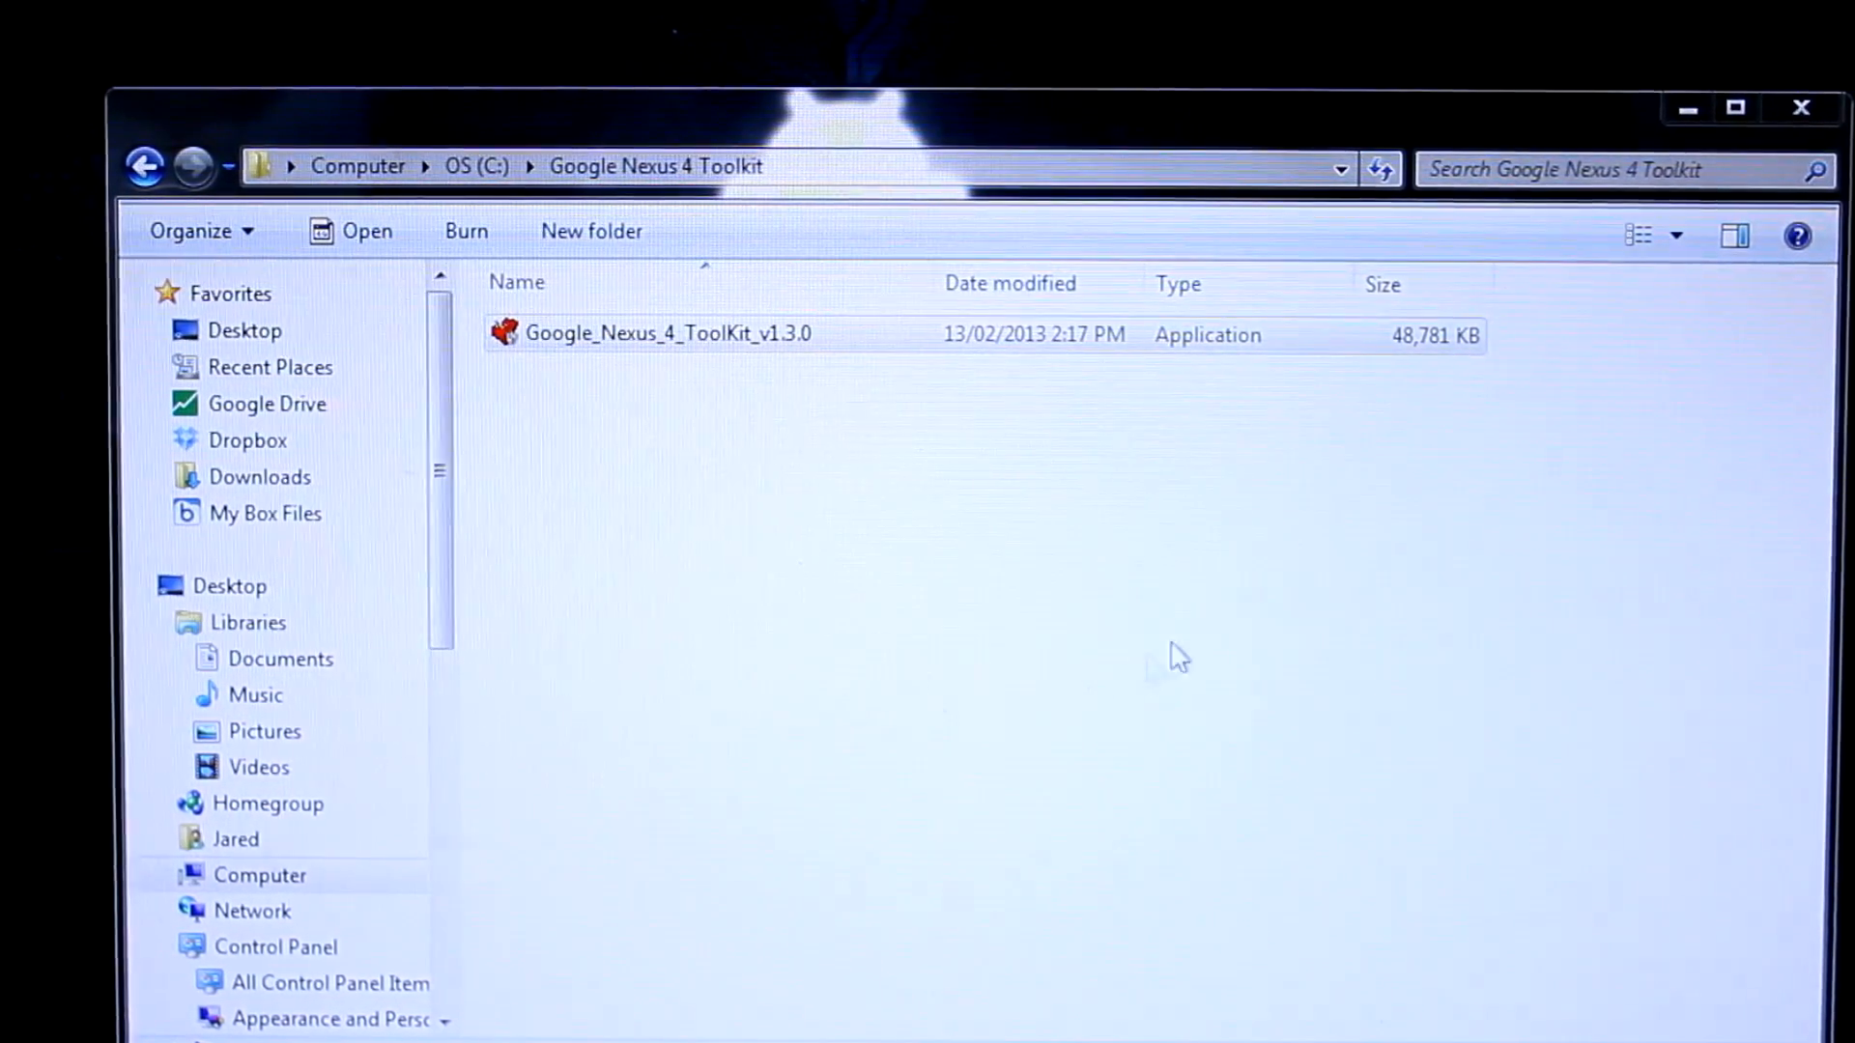
pyautogui.doubleClick(661, 332)
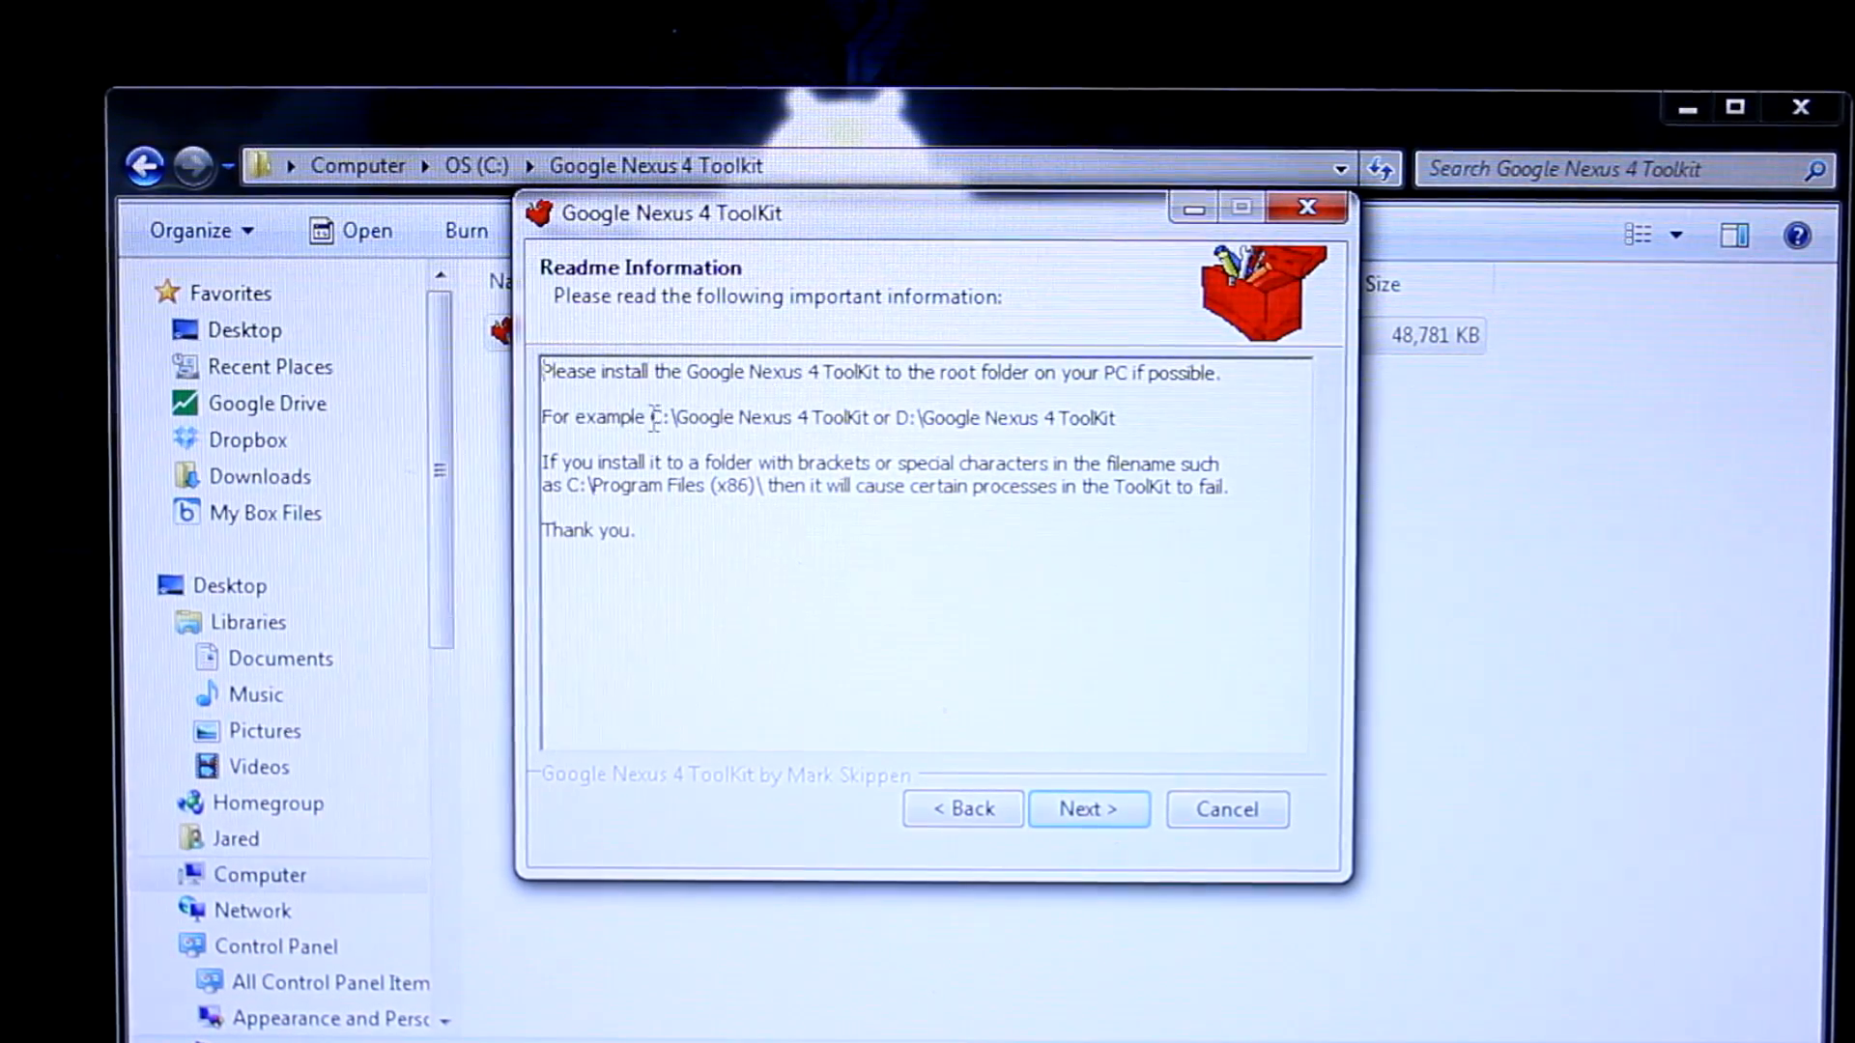
pyautogui.moveTo(649, 417); pyautogui.dragTo(854, 418)
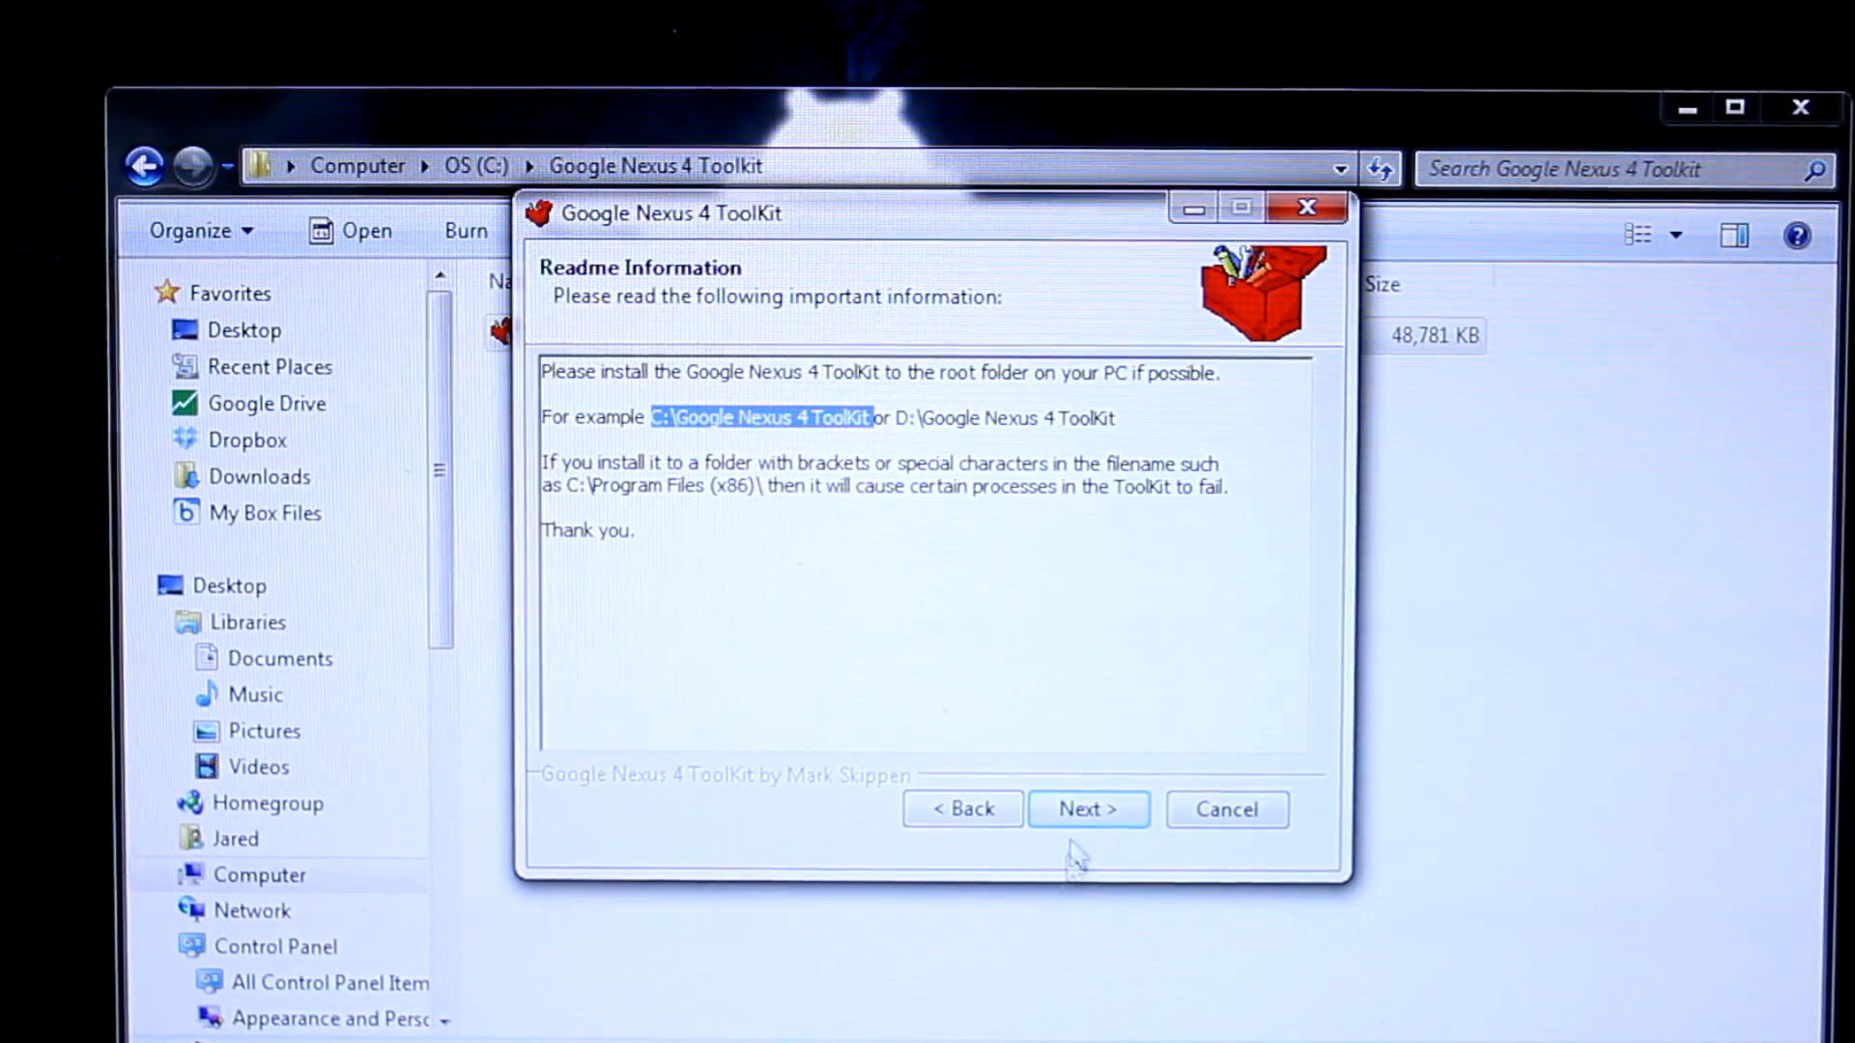
pyautogui.click(1087, 810)
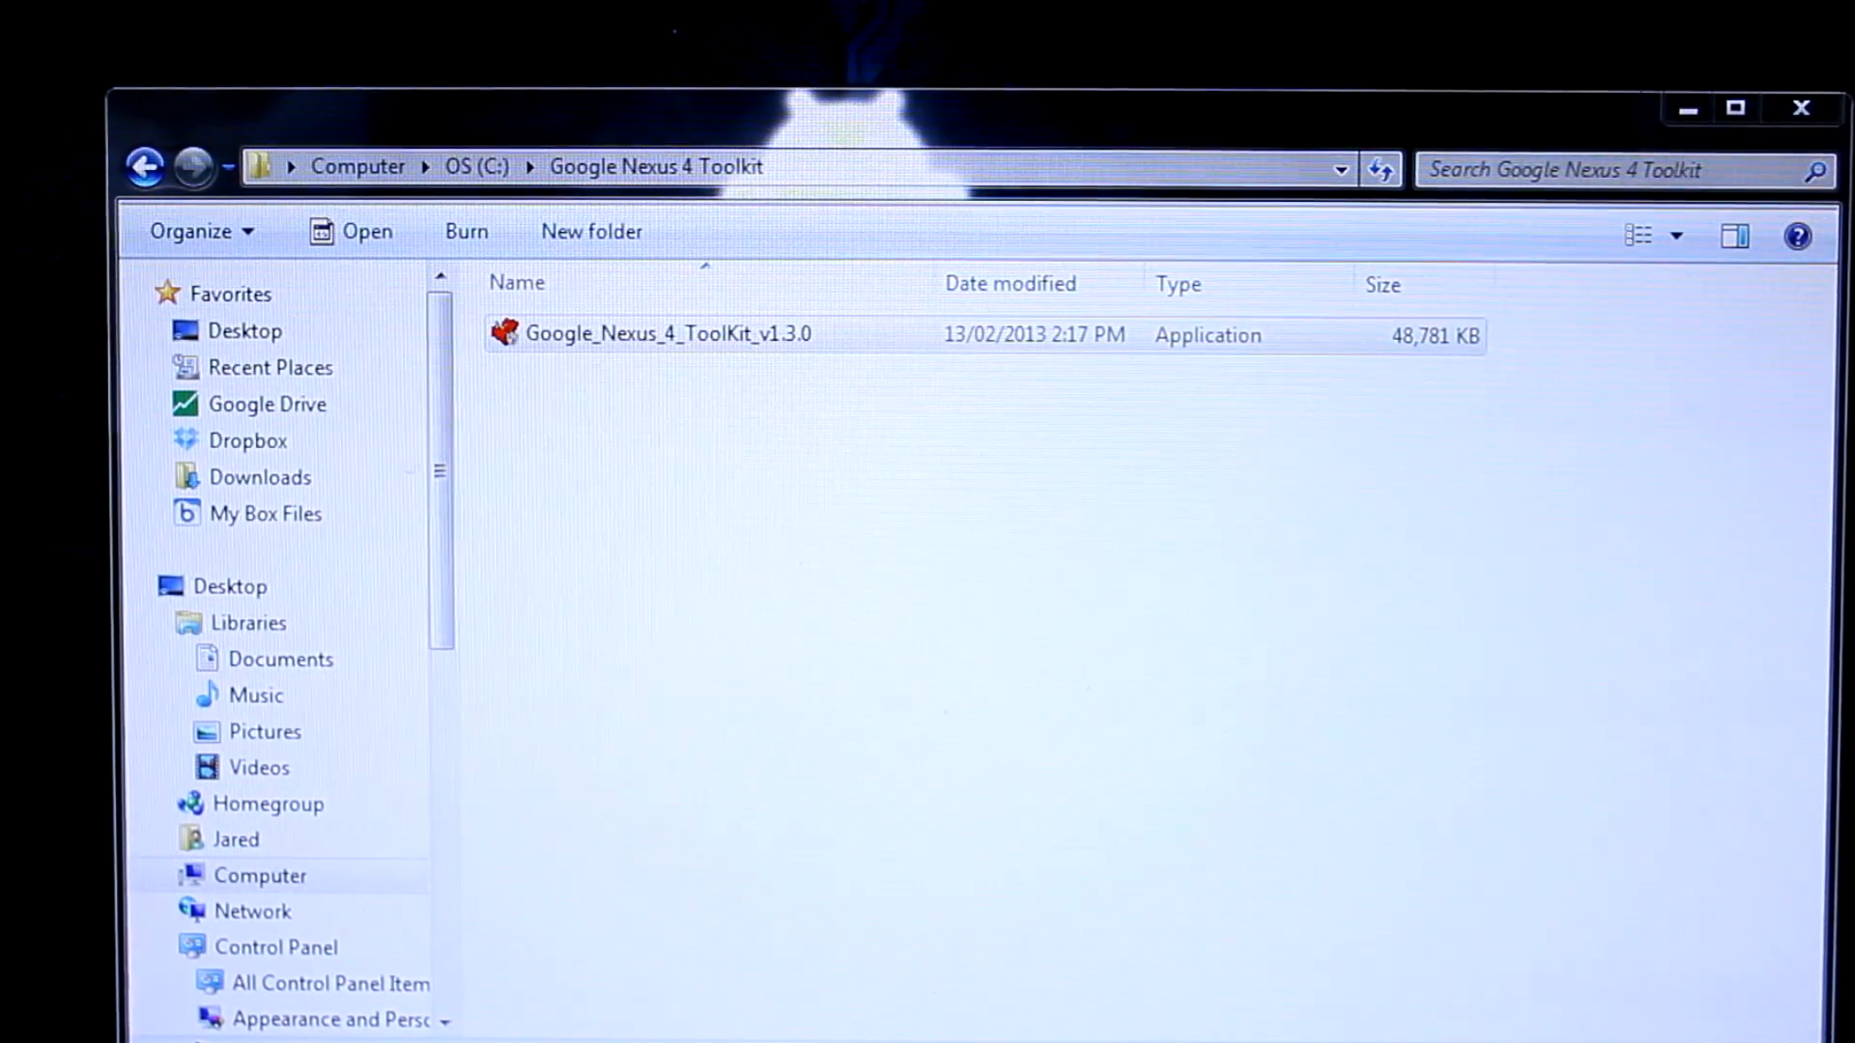
# Step: Accept main files and drivers and extract them into C:\Google Nexus 4 ToolKit
pyautogui.doubleClick(657, 332)
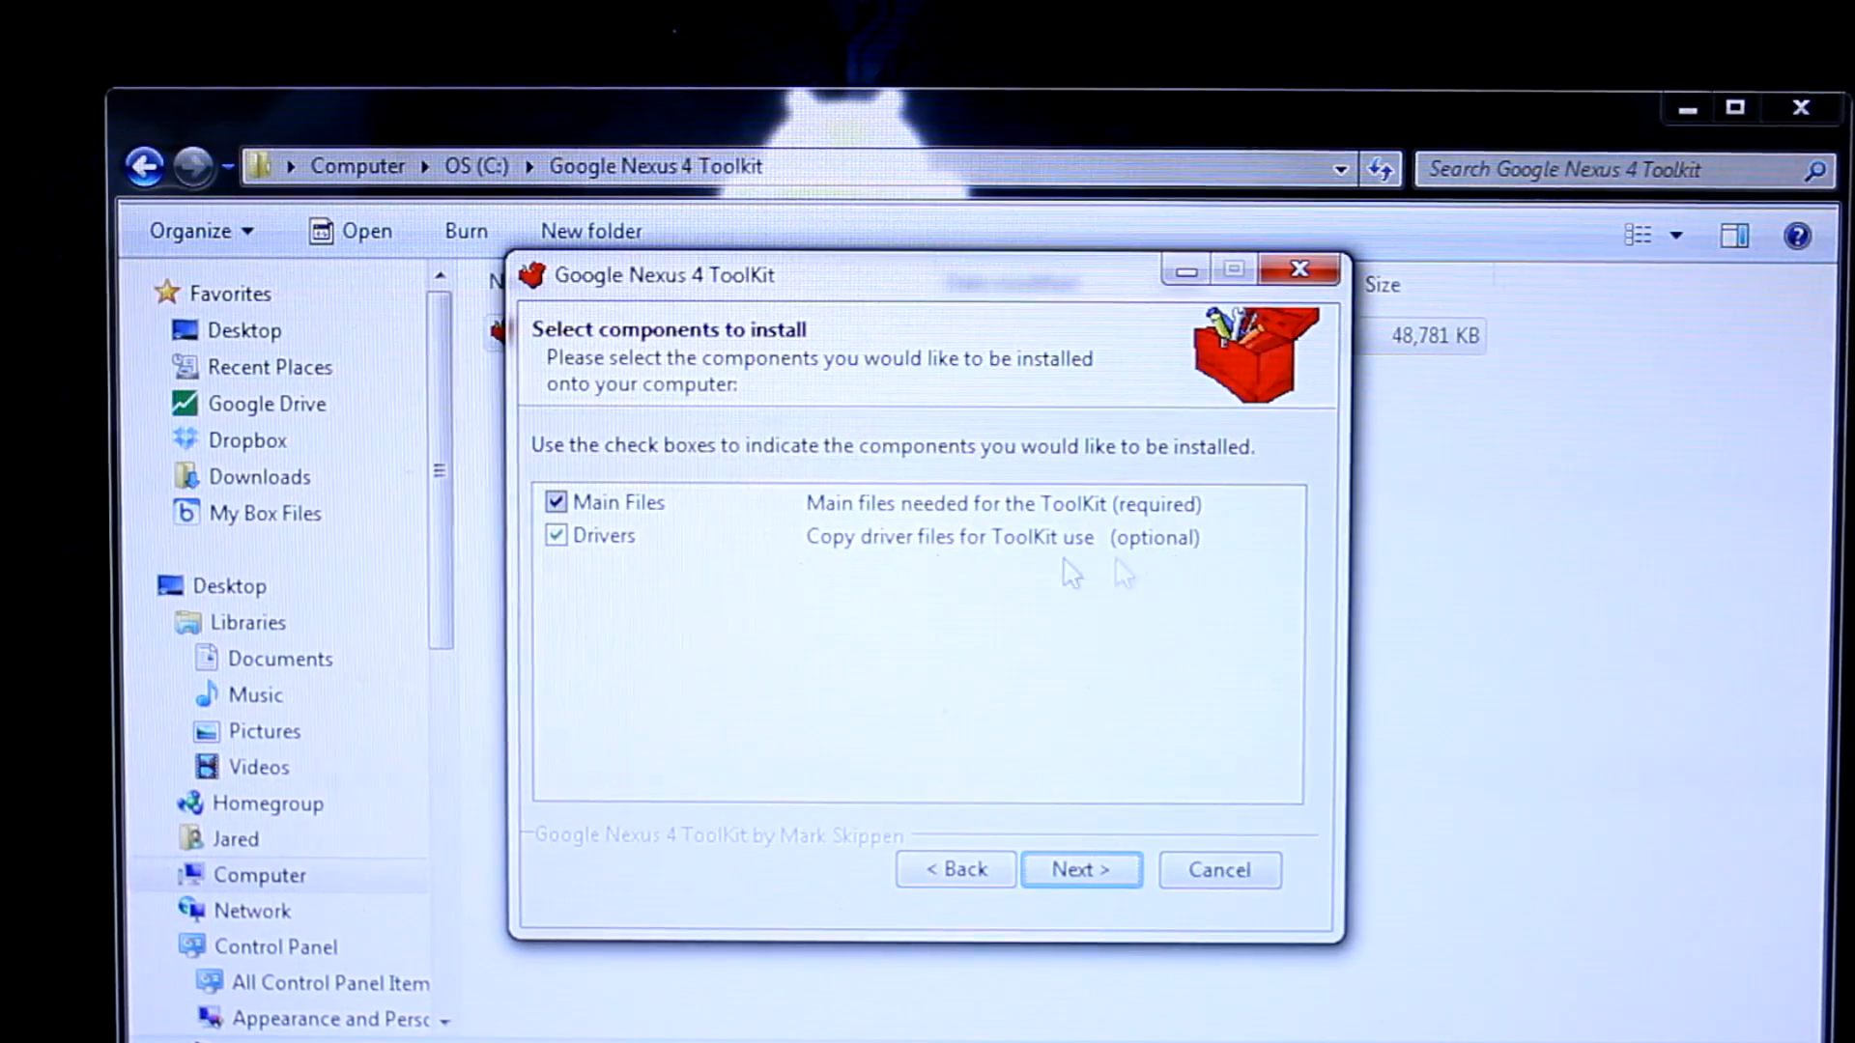
pyautogui.moveTo(822, 805)
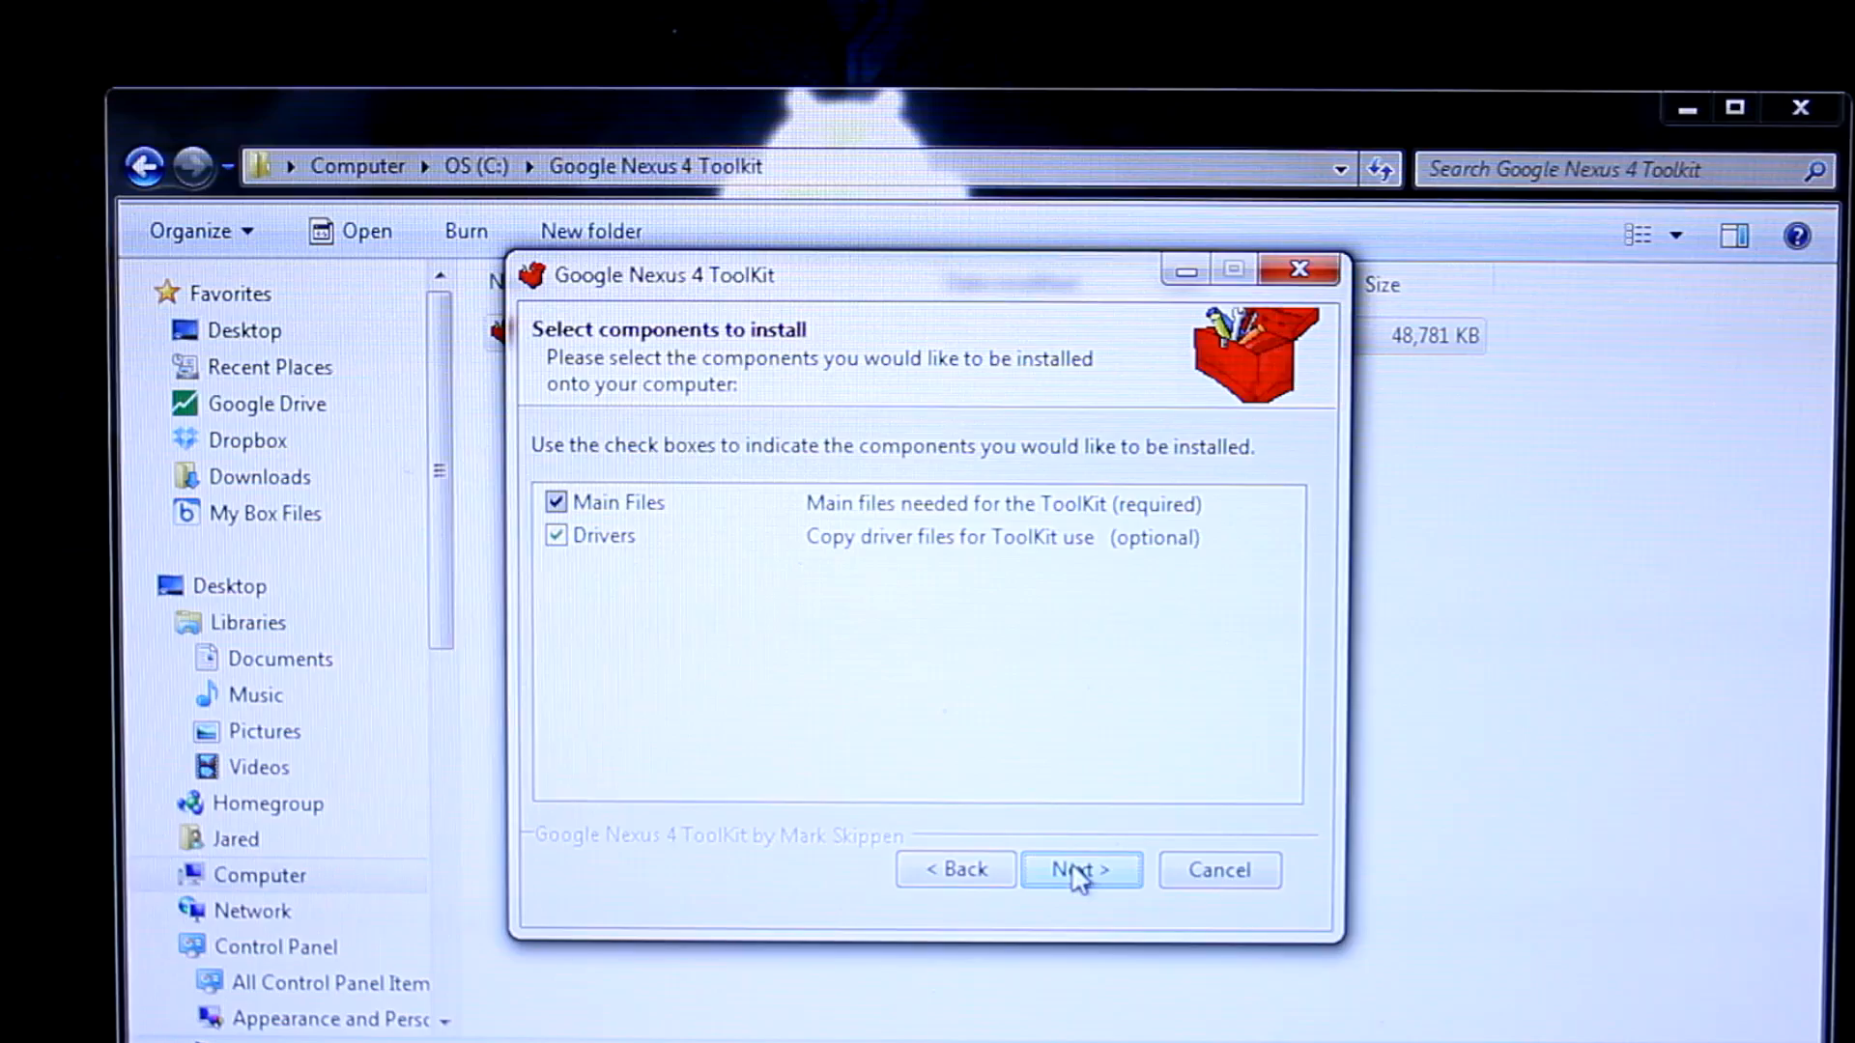
pyautogui.click(1080, 869)
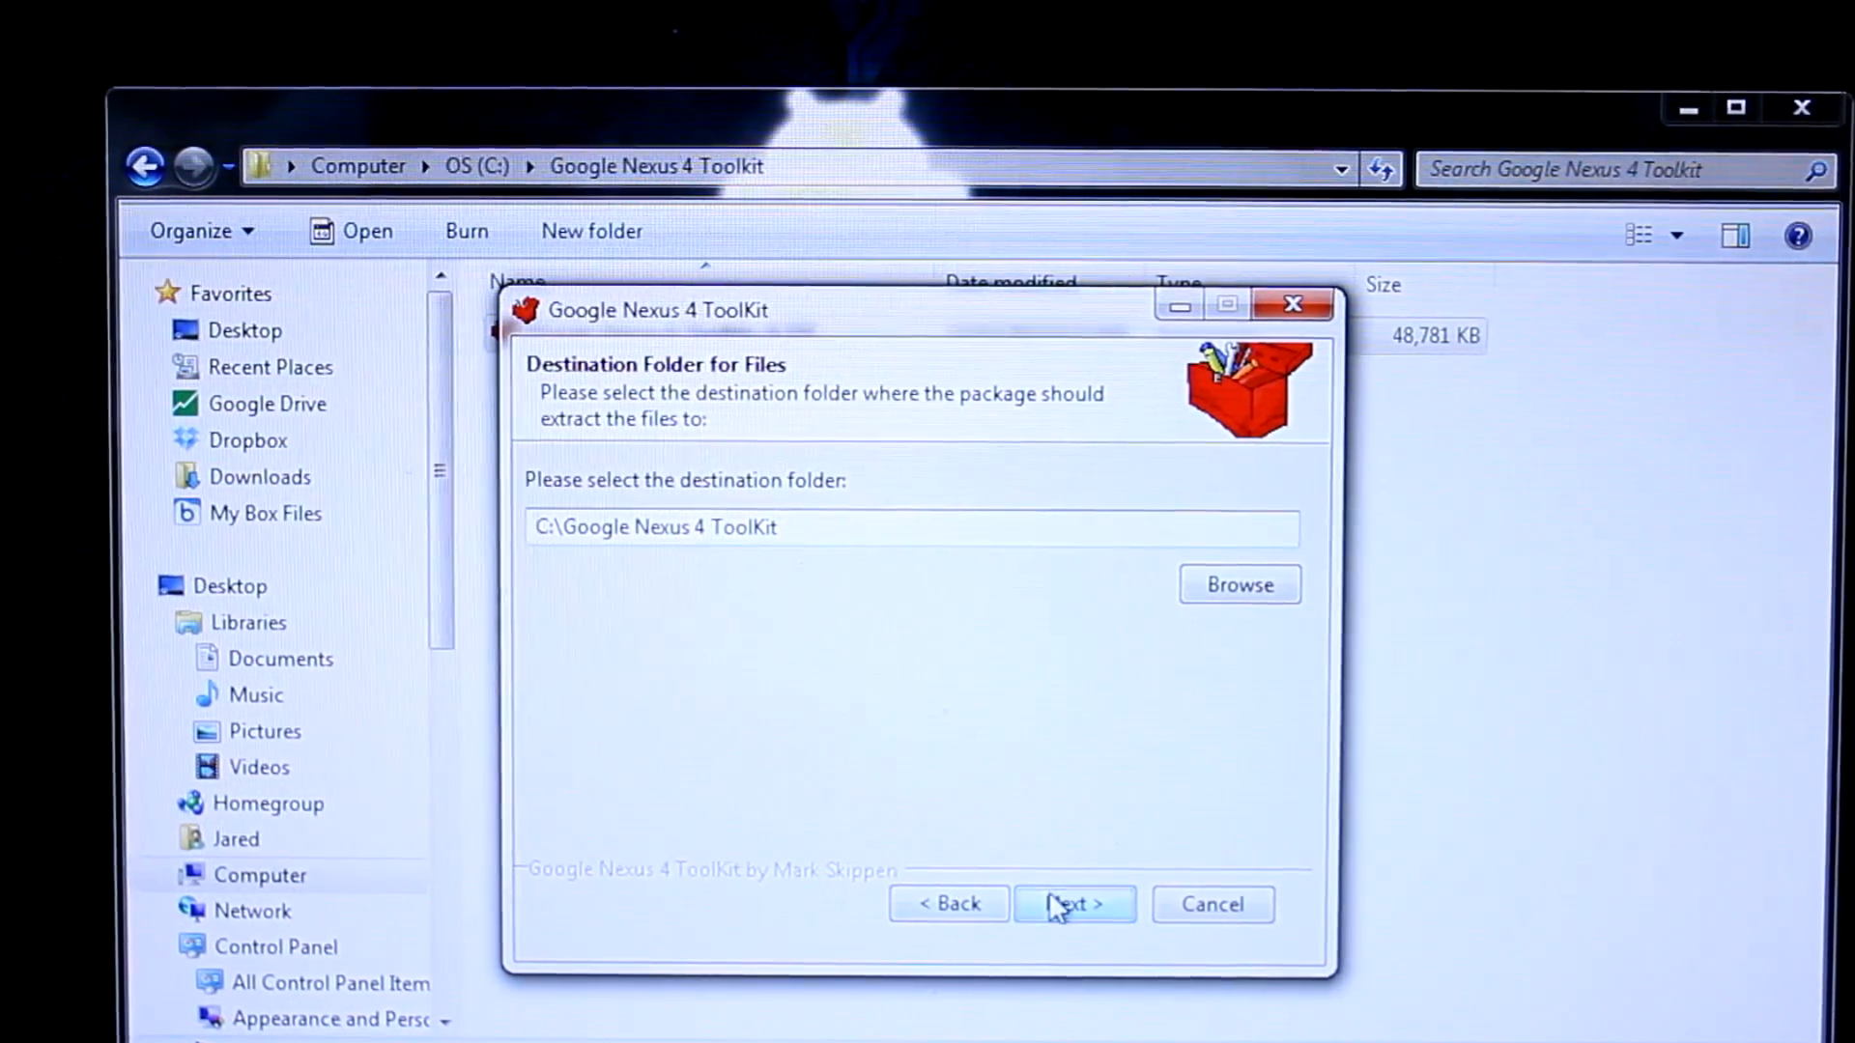
pyautogui.click(1072, 904)
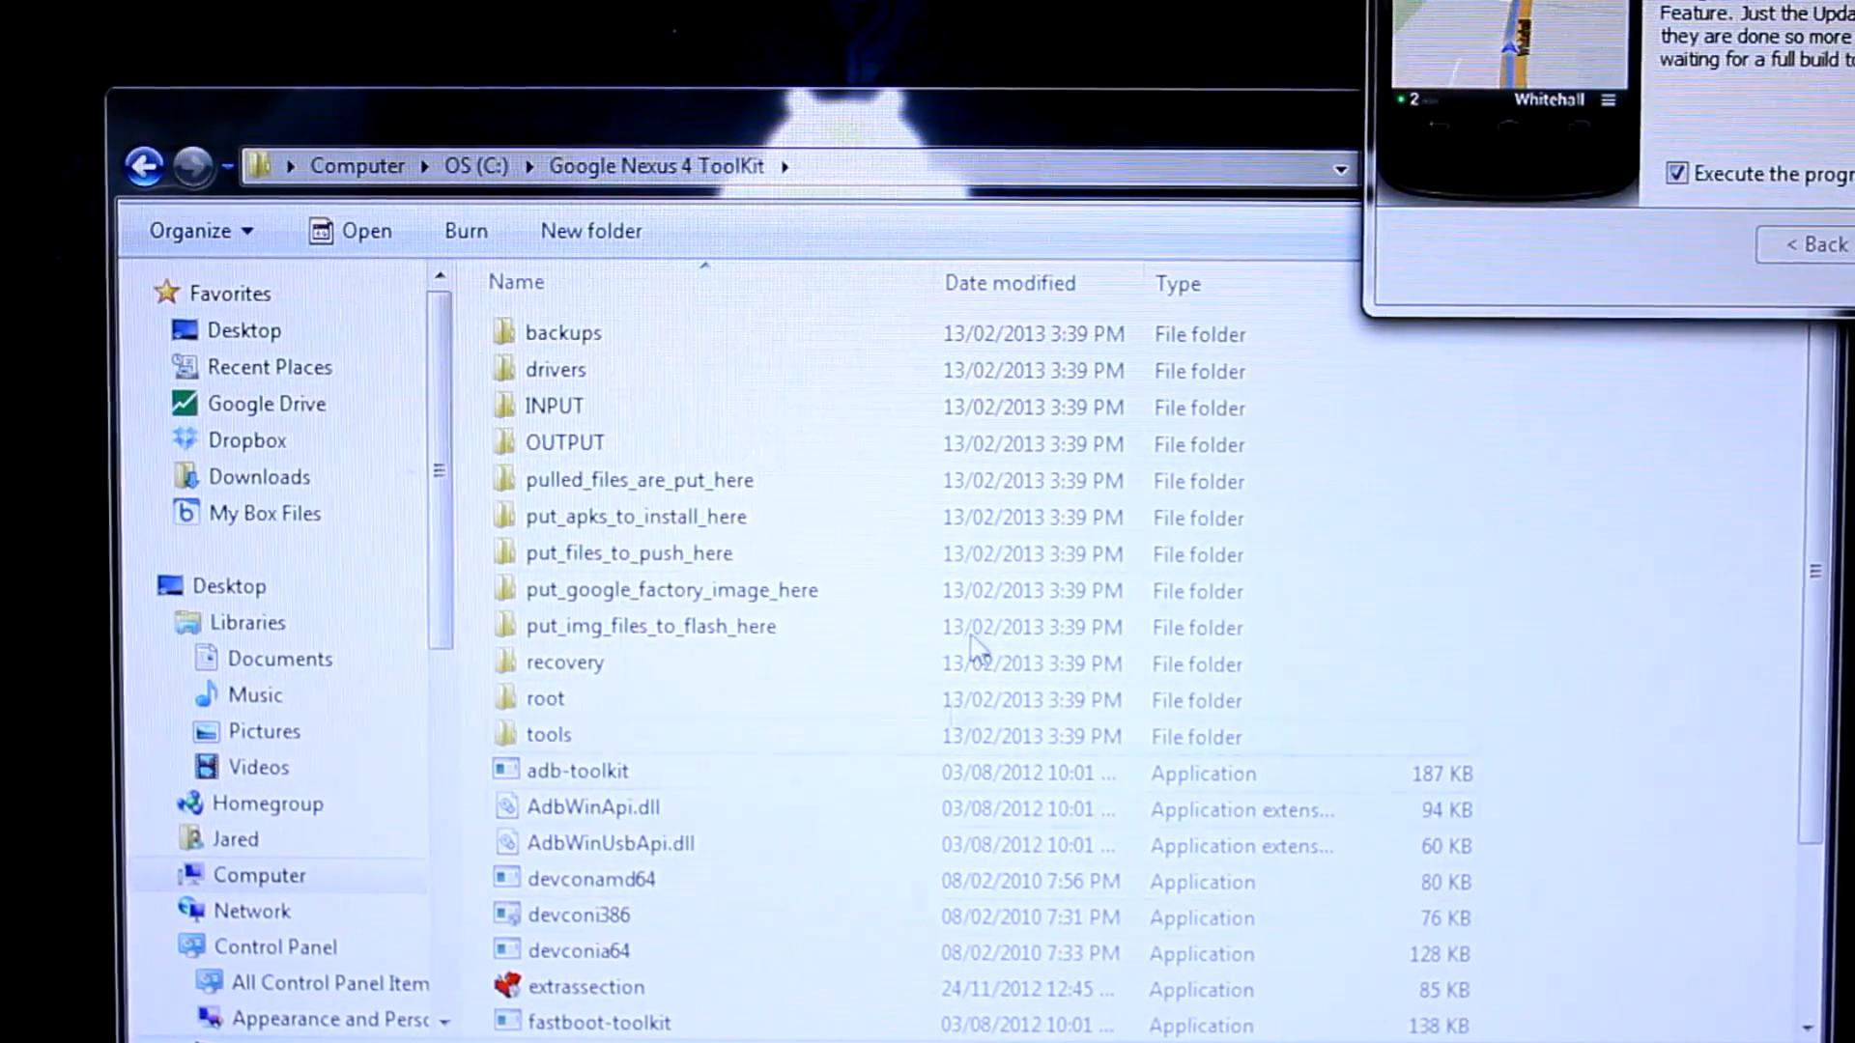
pyautogui.moveTo(754, 942)
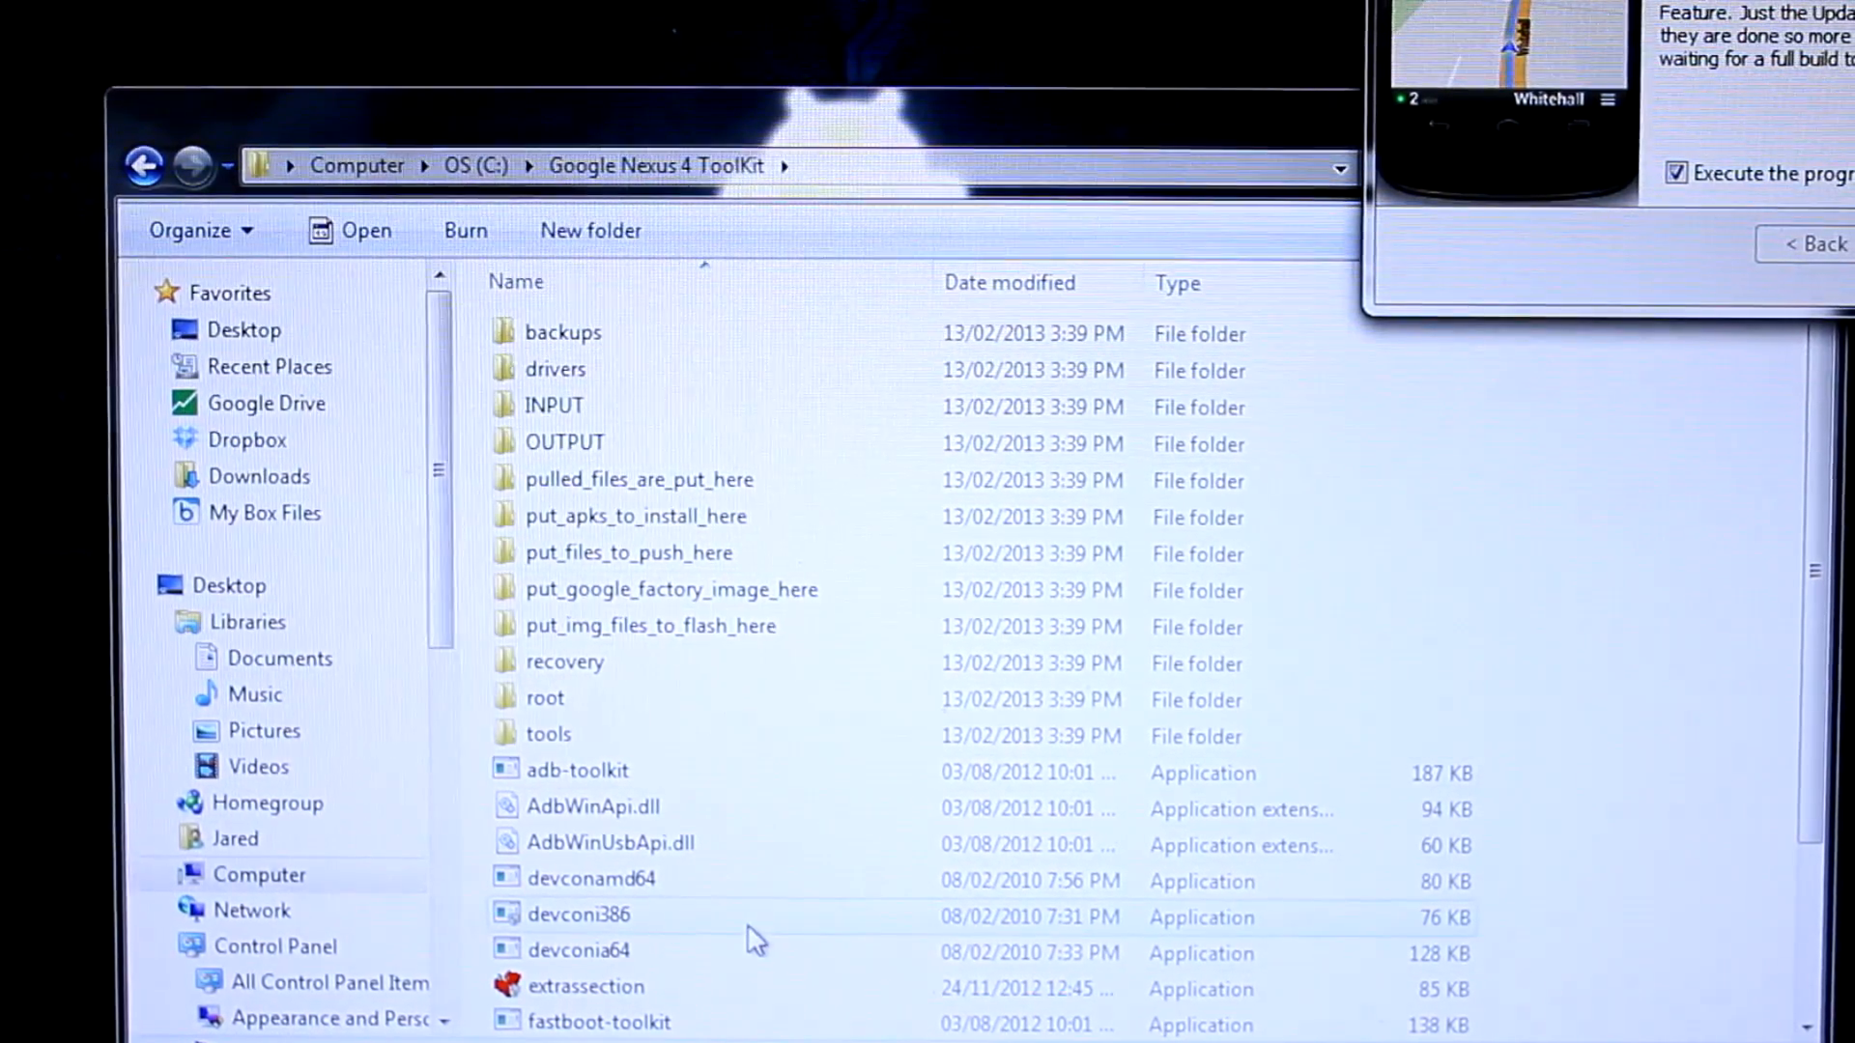
pyautogui.moveTo(915, 174)
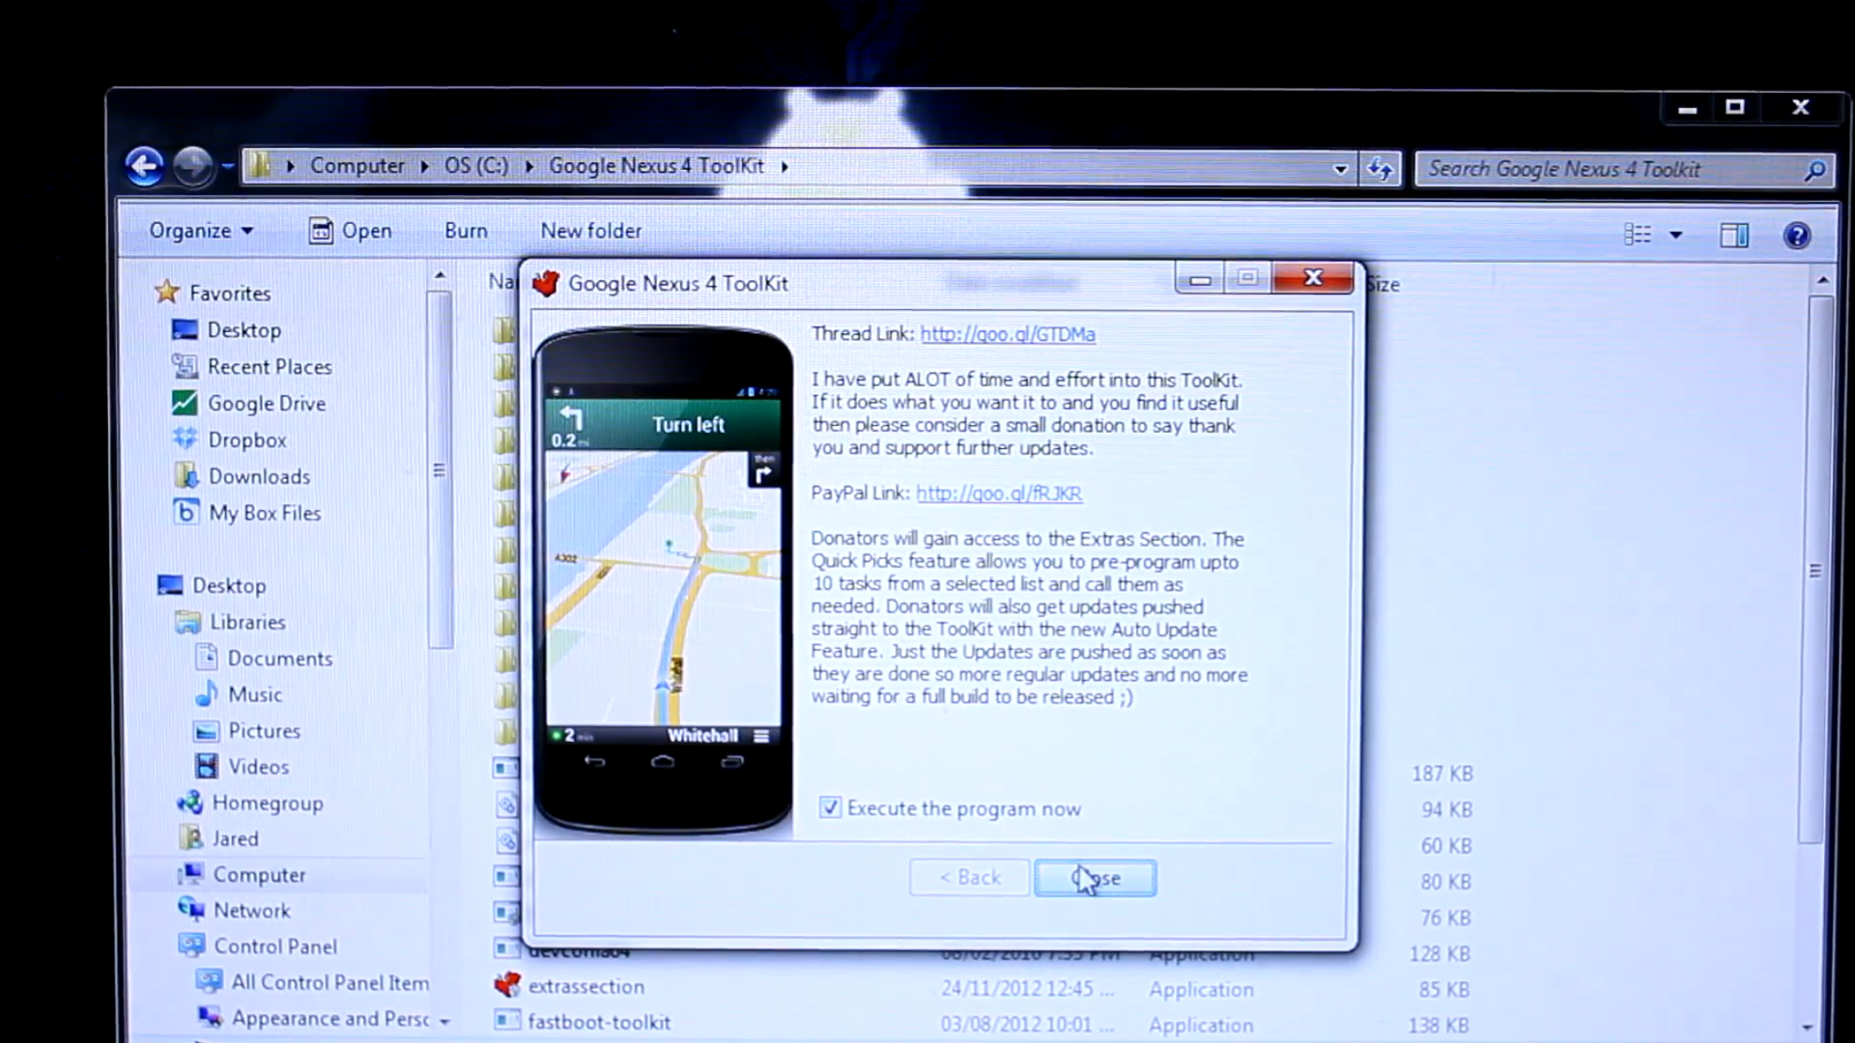
# Step: Close the installer with 'Execute the program now' ticked, then start answering 'n' at the update prompt
pyautogui.click(1096, 879)
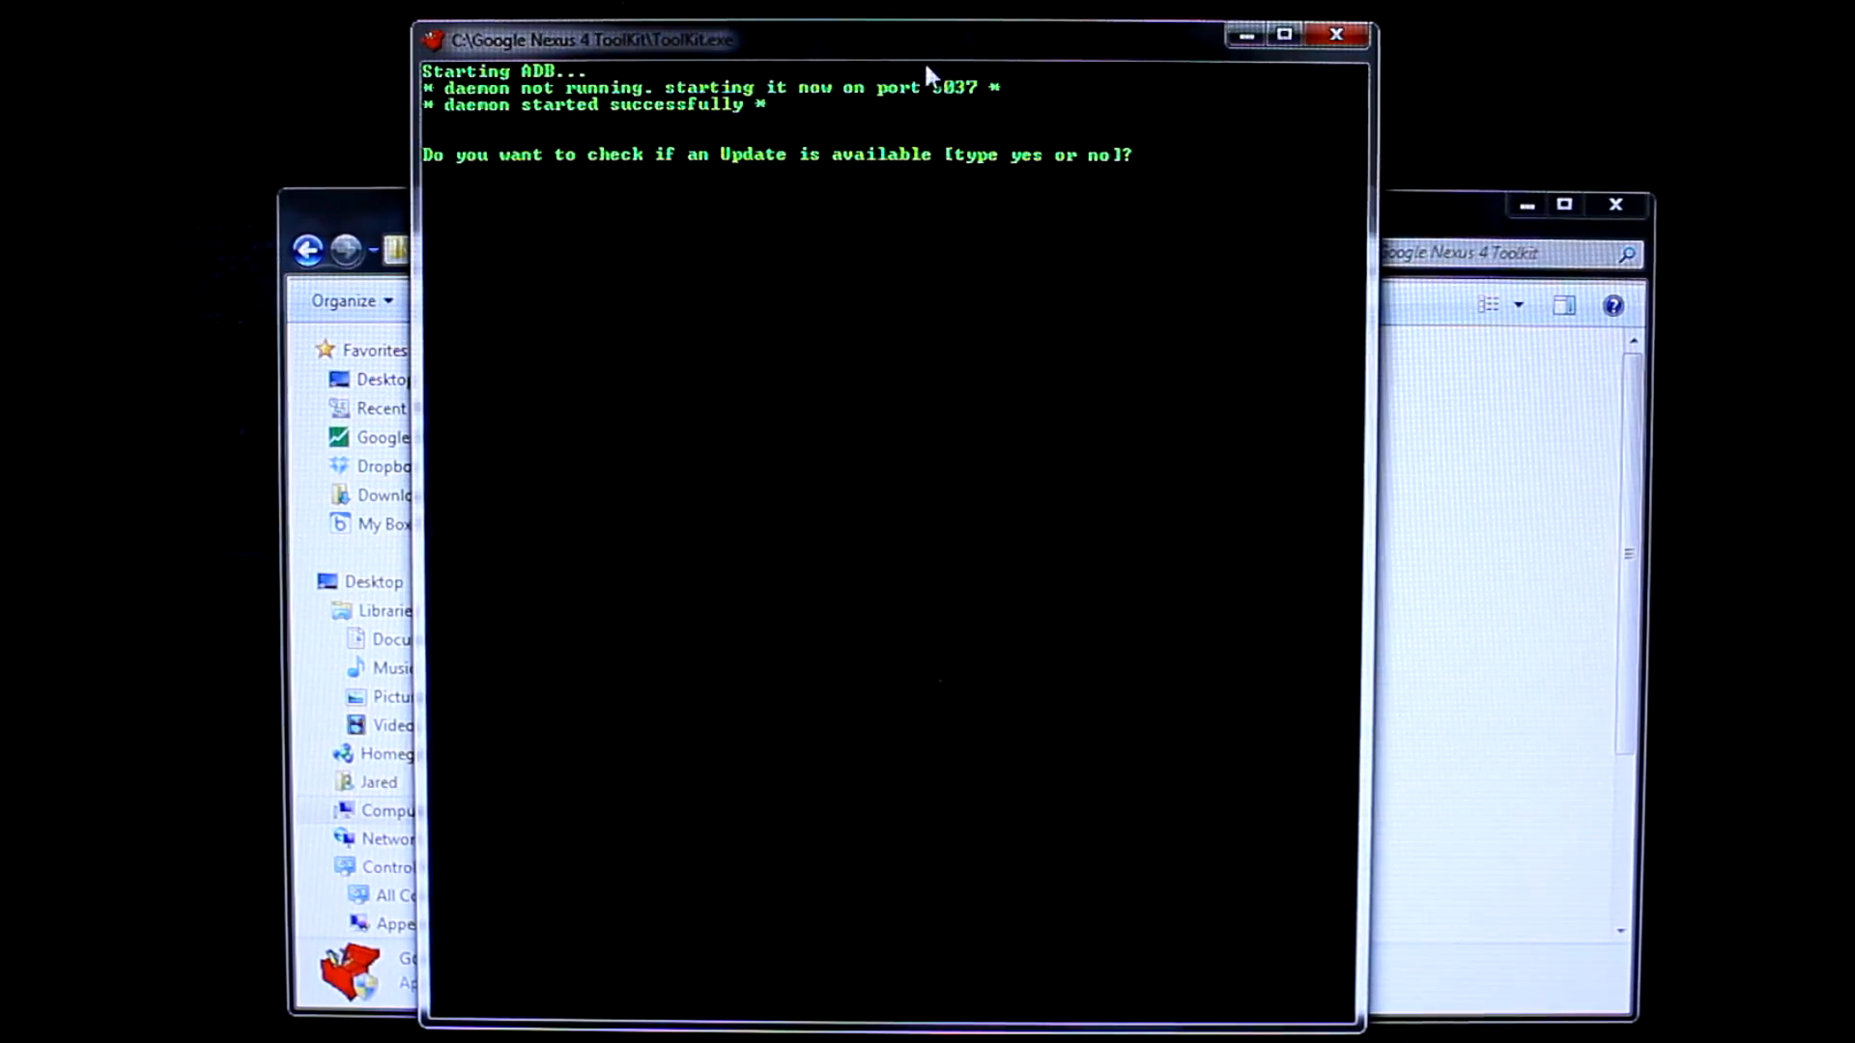
pyautogui.moveTo(1069, 210)
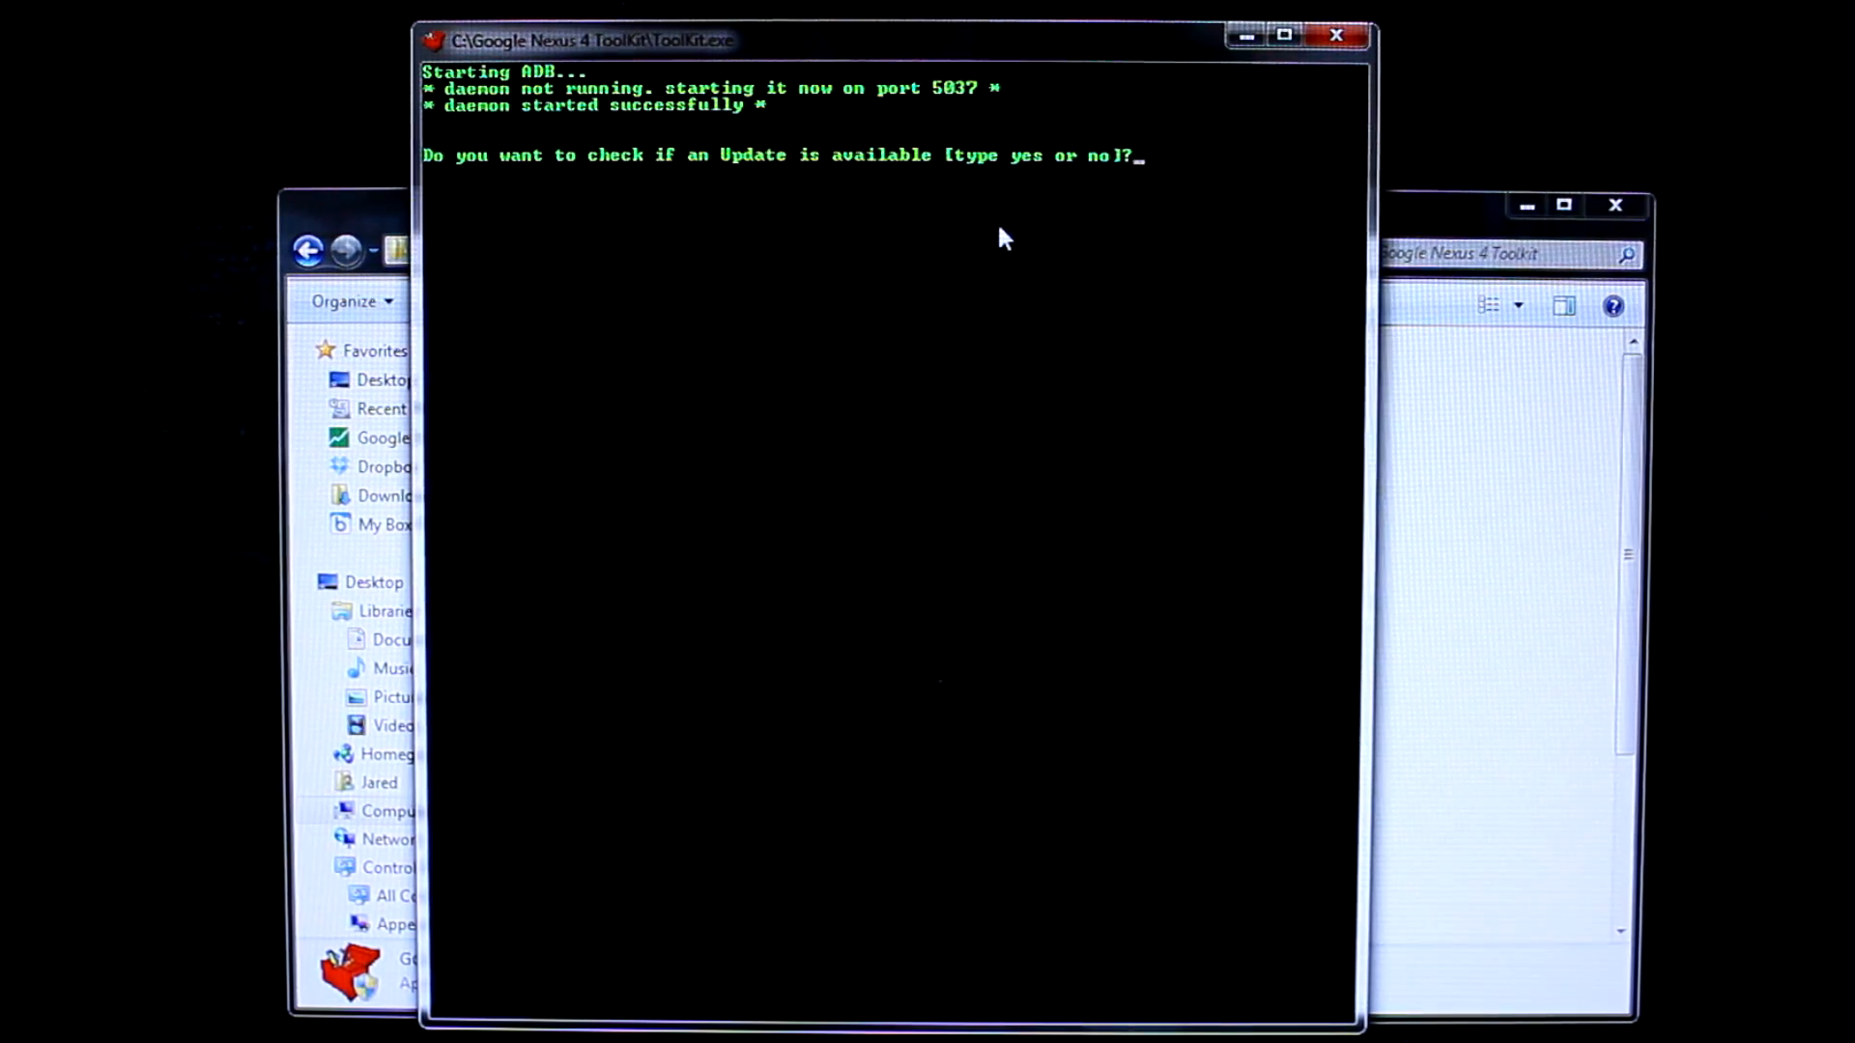
pyautogui.moveTo(1017, 225)
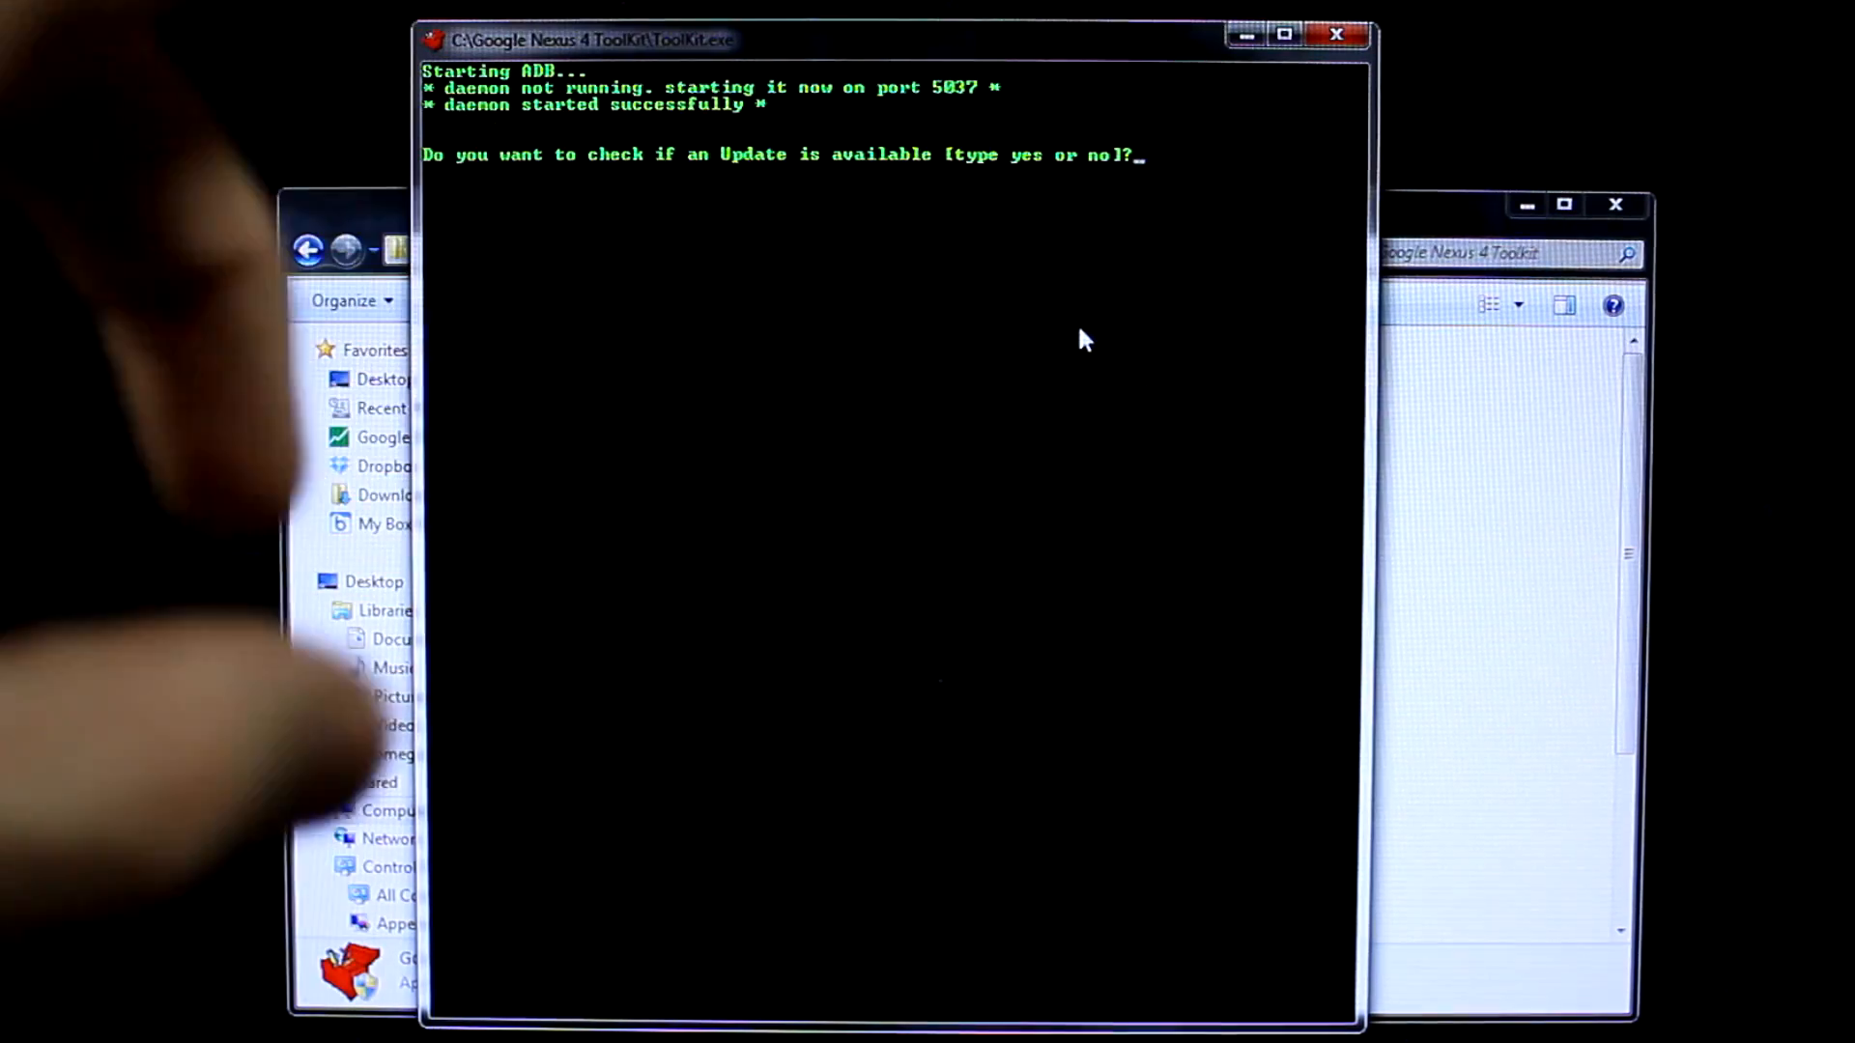
pyautogui.write('n')
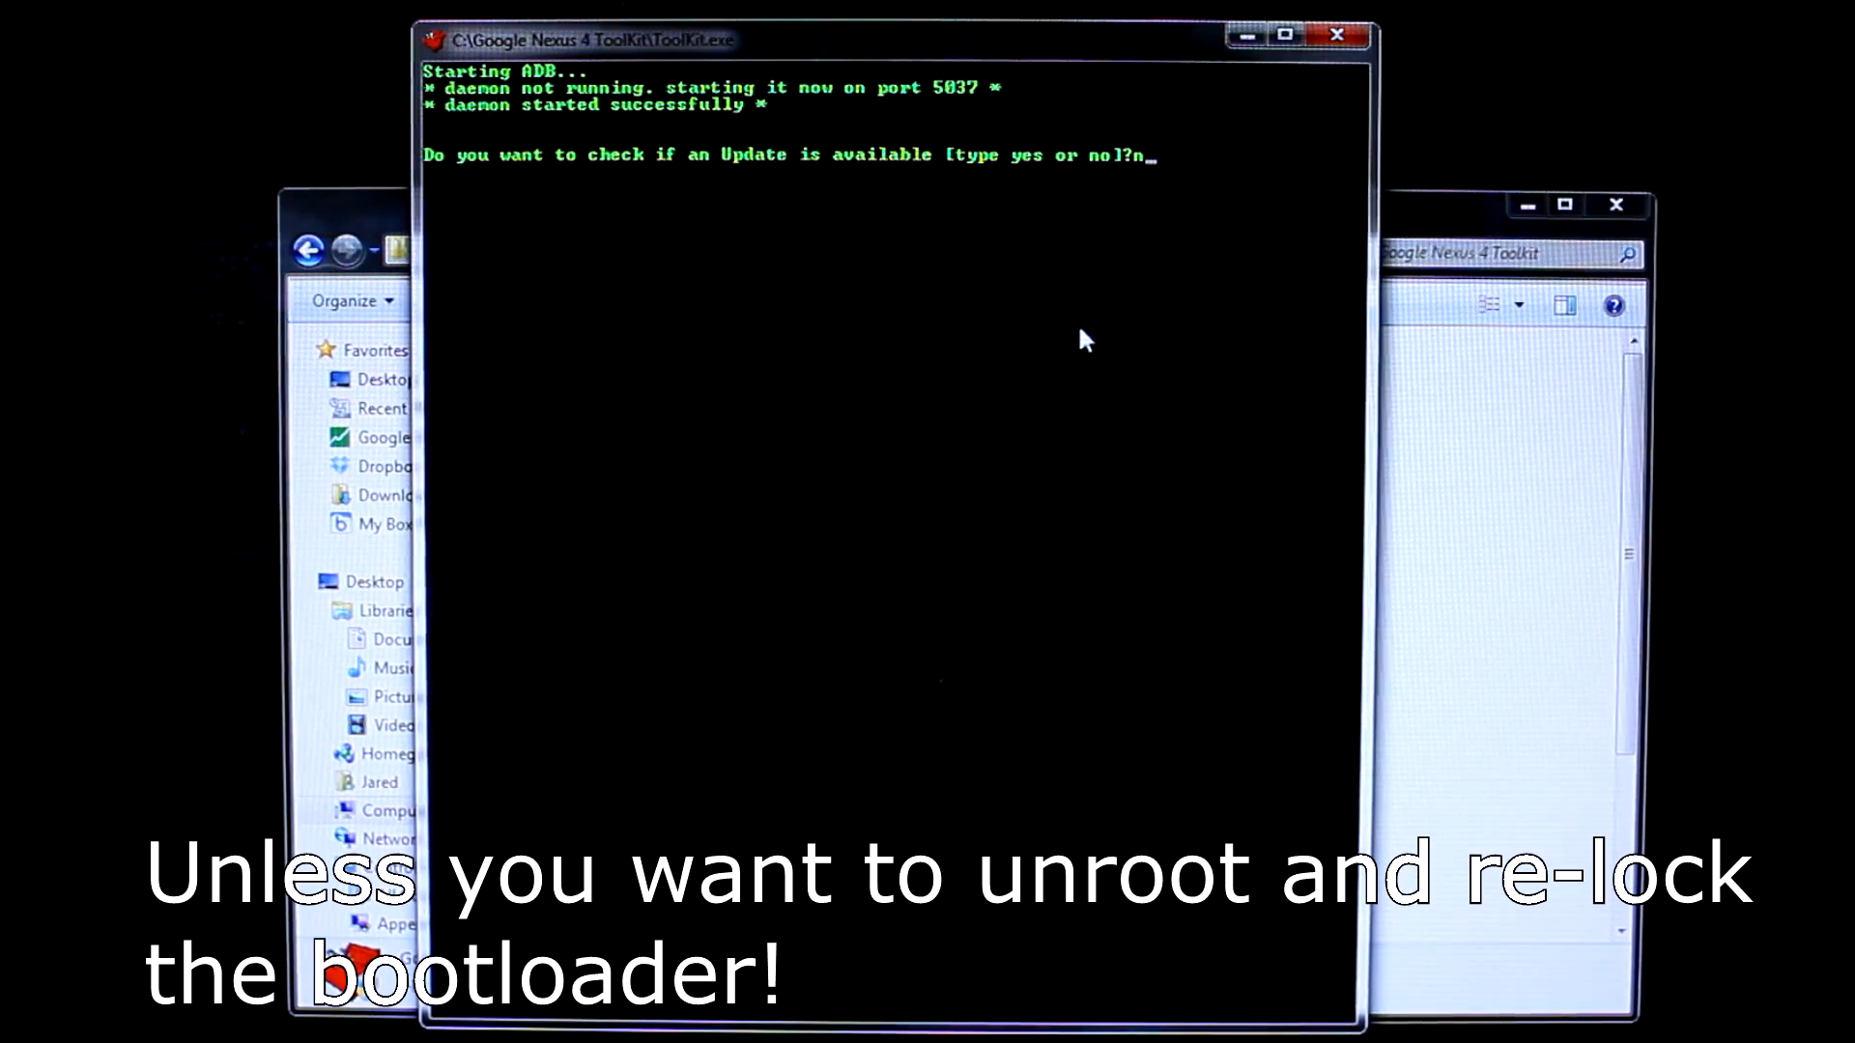
# Step: Answer 'no' to the update check and enter build option 1 (Android 4.2)
pyautogui.write('o')
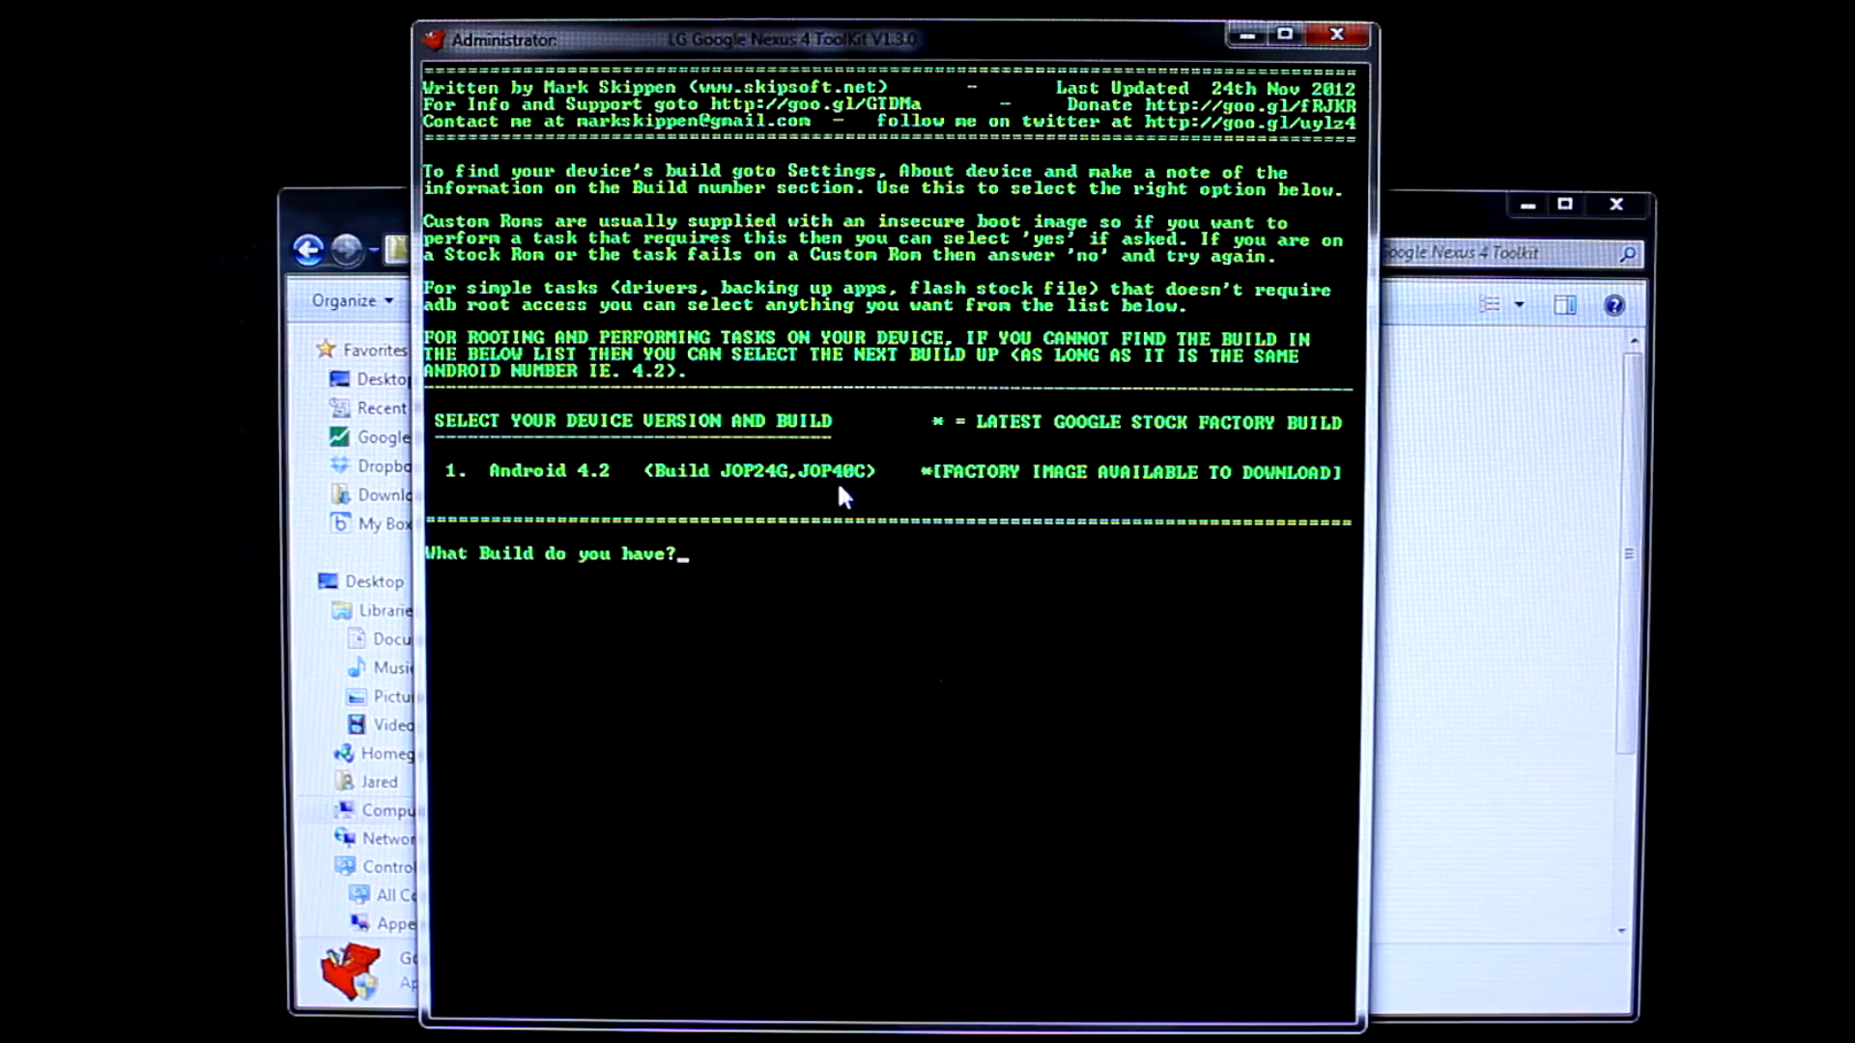
pyautogui.moveTo(629, 527)
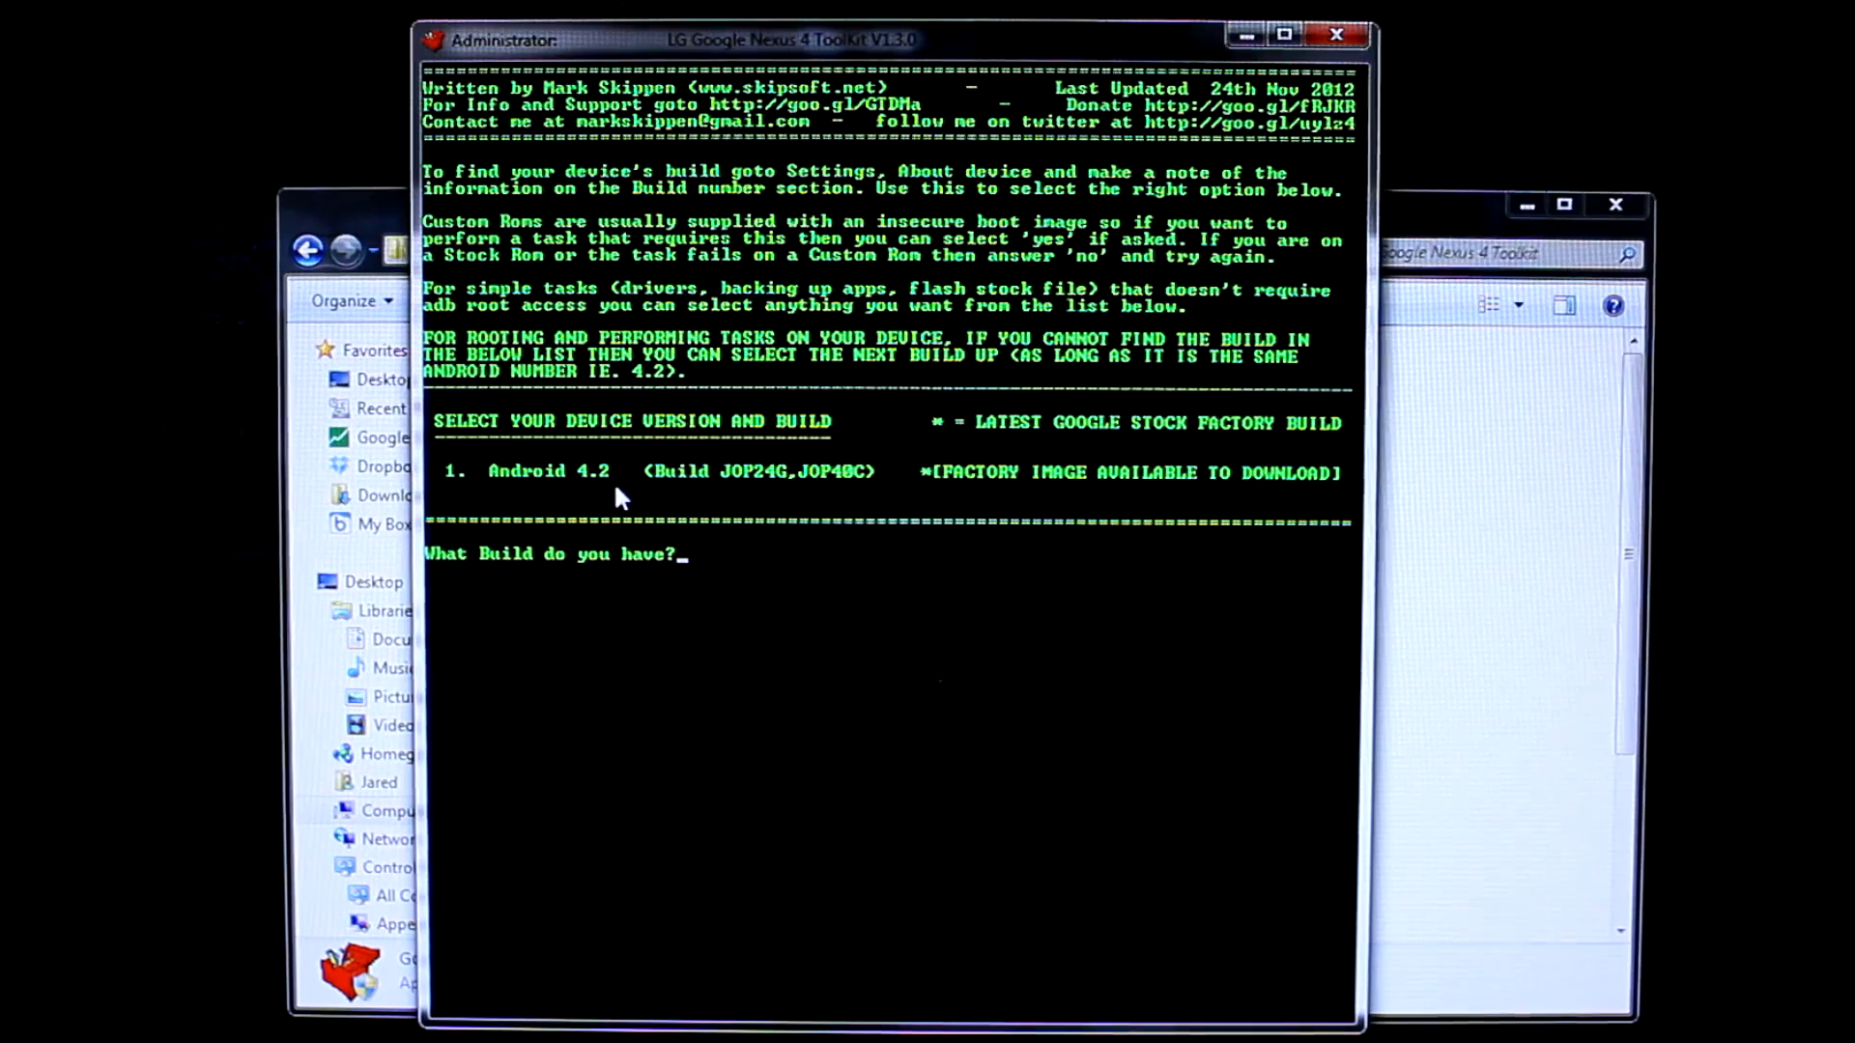
pyautogui.write('1')
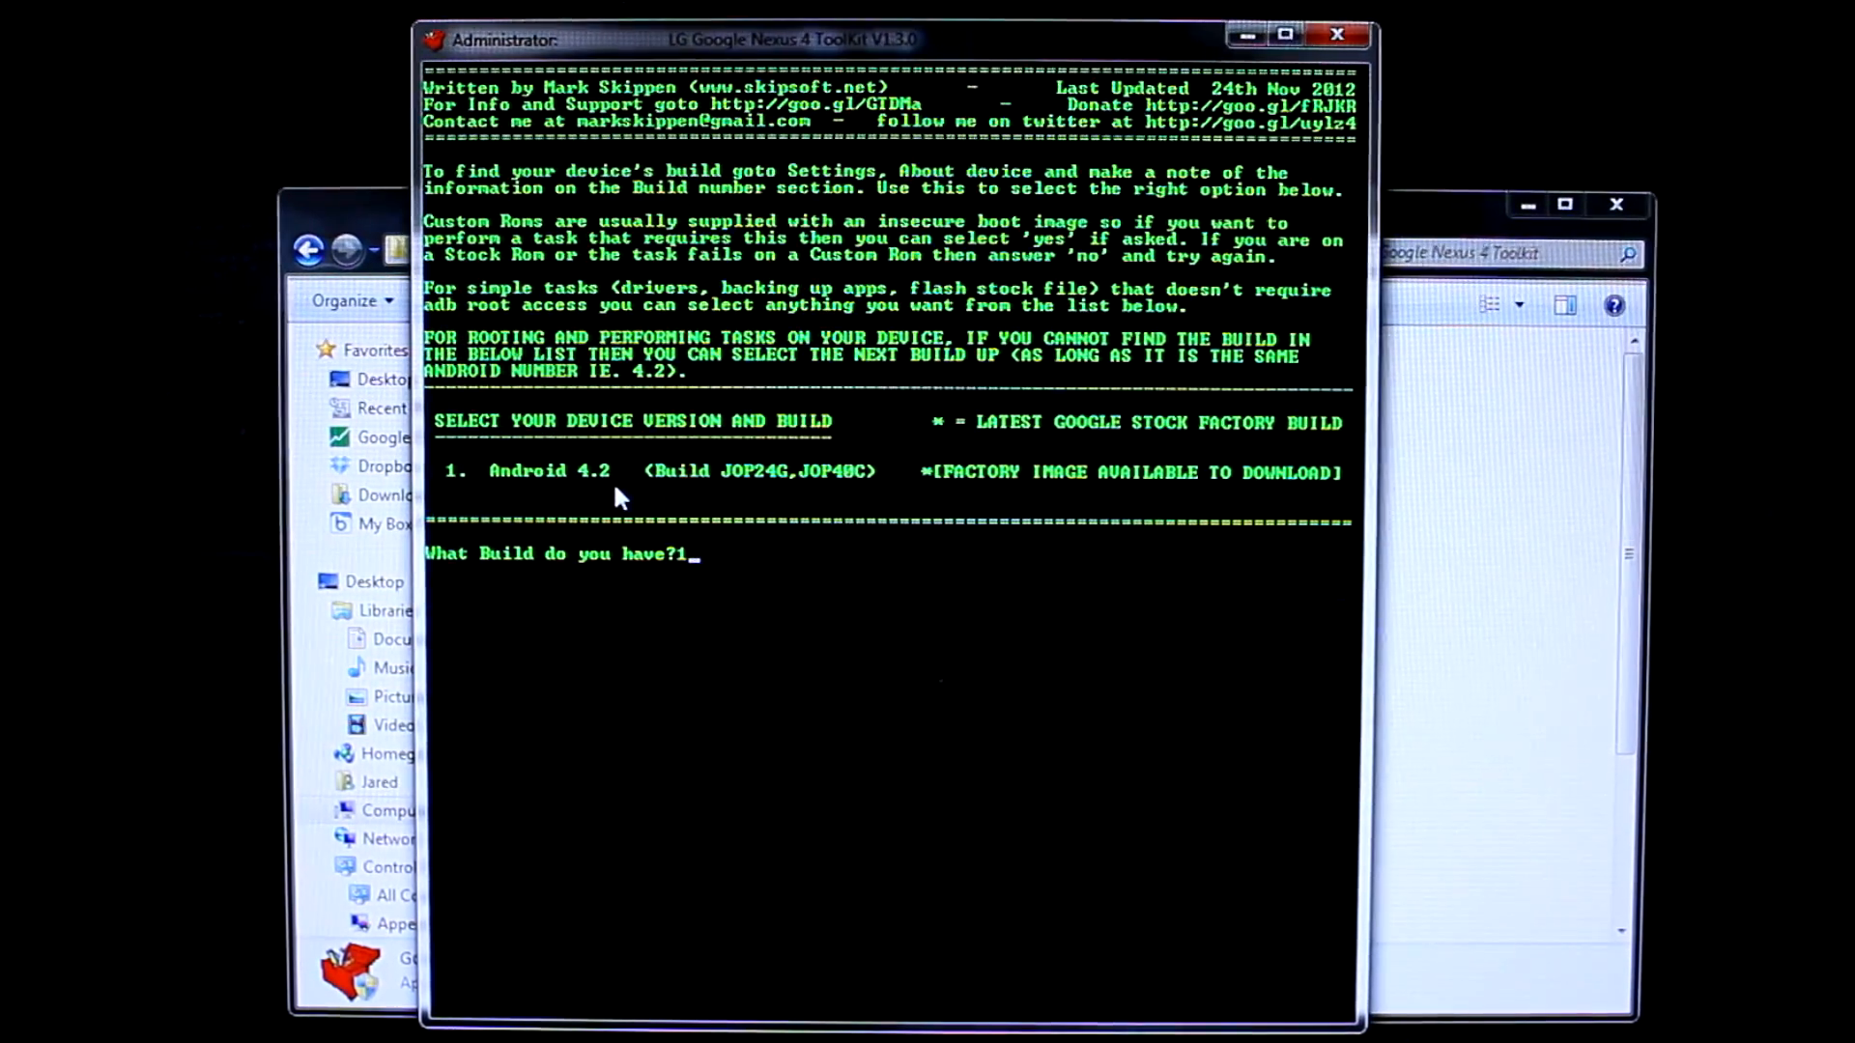